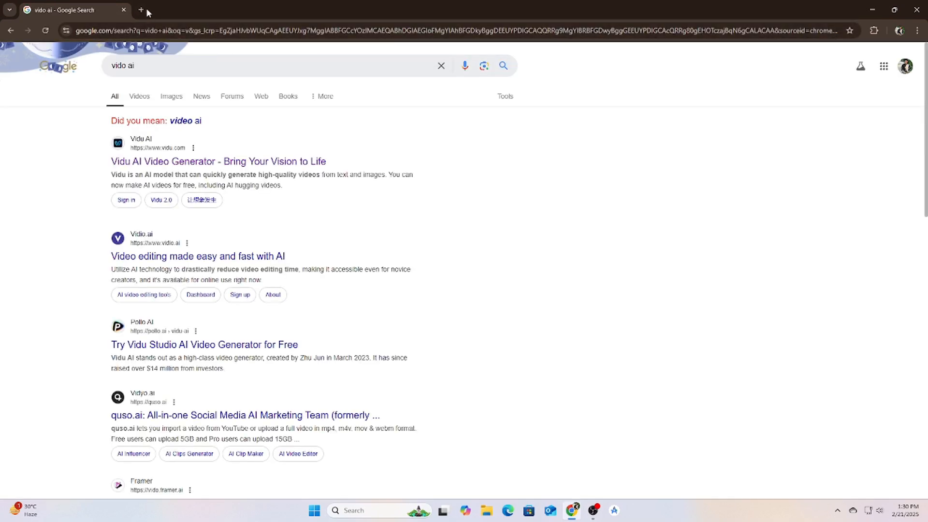
# - Open chatgpt.com in a new Chrome tab next to the vido ai search results
pyautogui.click(141, 11)
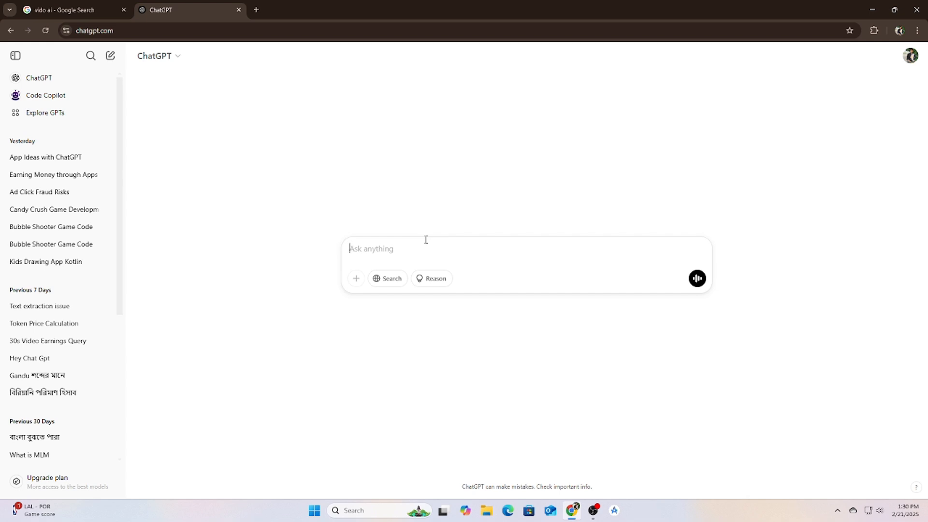
# - Type 'give me a 20 second anime fighting prompt separete 4 seoncond each promt' into ChatGPT
pyautogui.write('give me a')
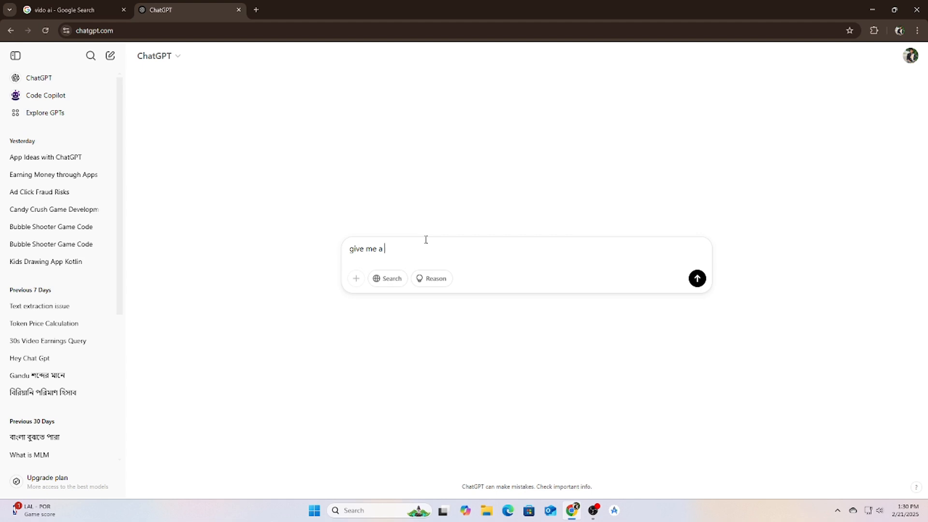
pyautogui.click(67, 10)
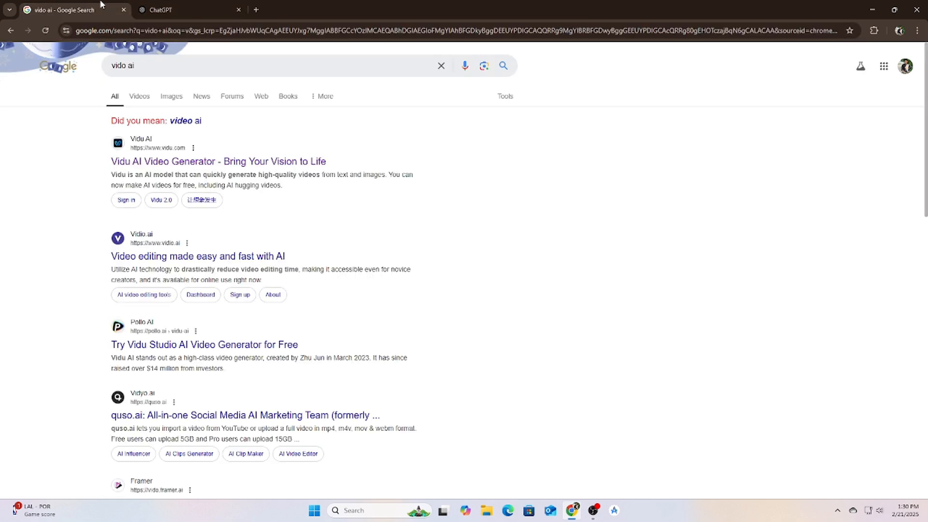
pyautogui.click(171, 9)
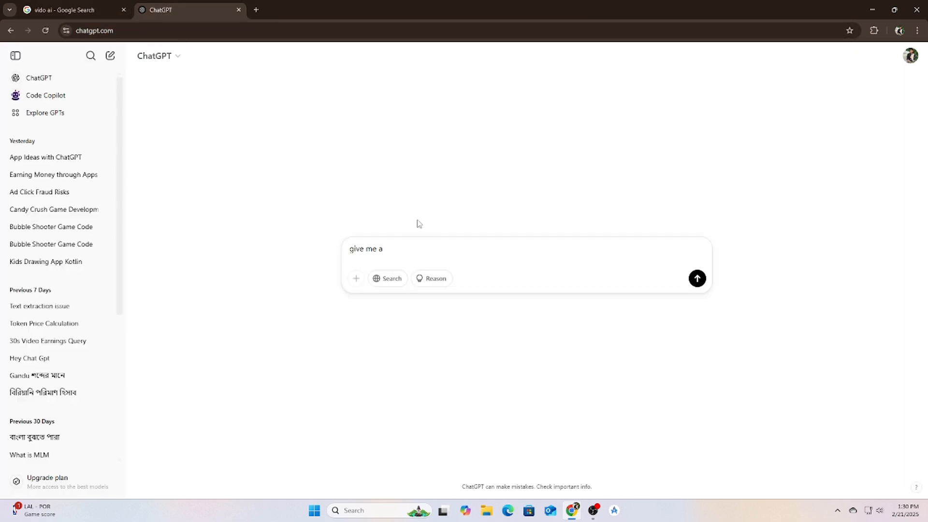
pyautogui.write('4')
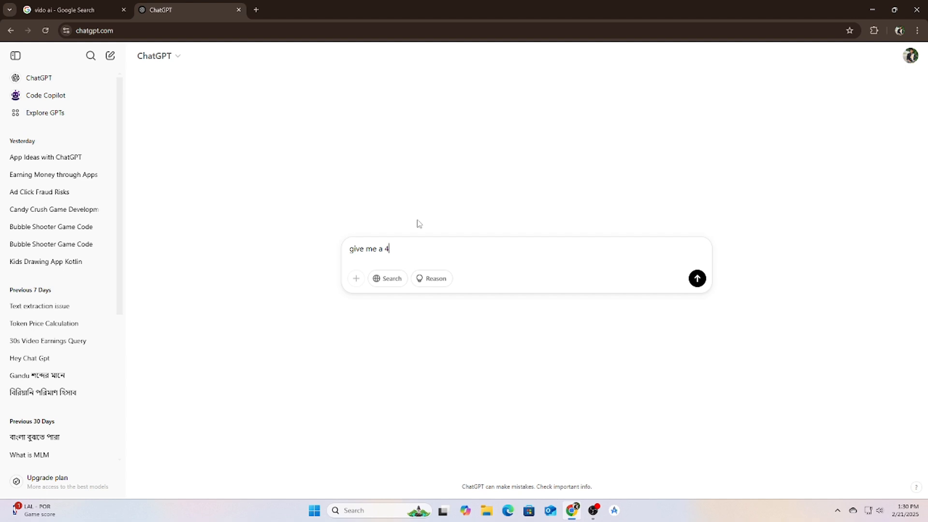
pyautogui.write('s')
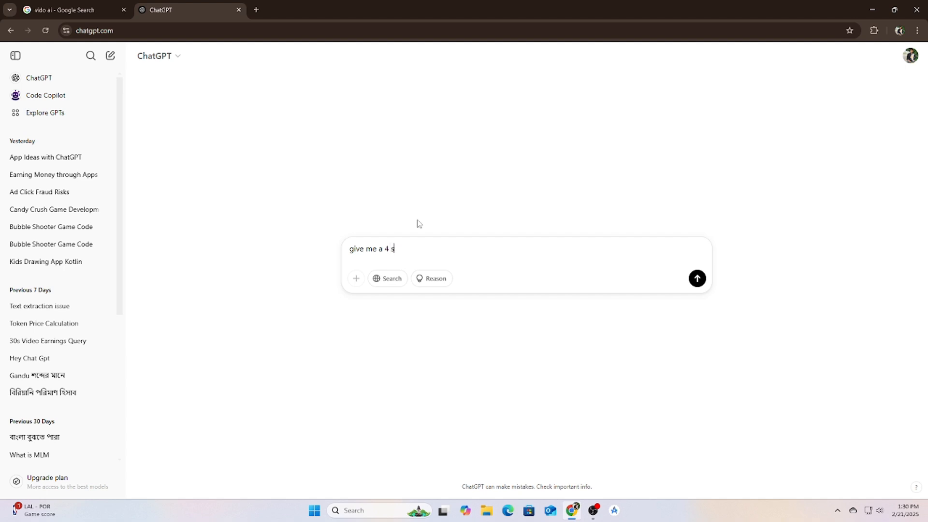
pyautogui.write('econd')
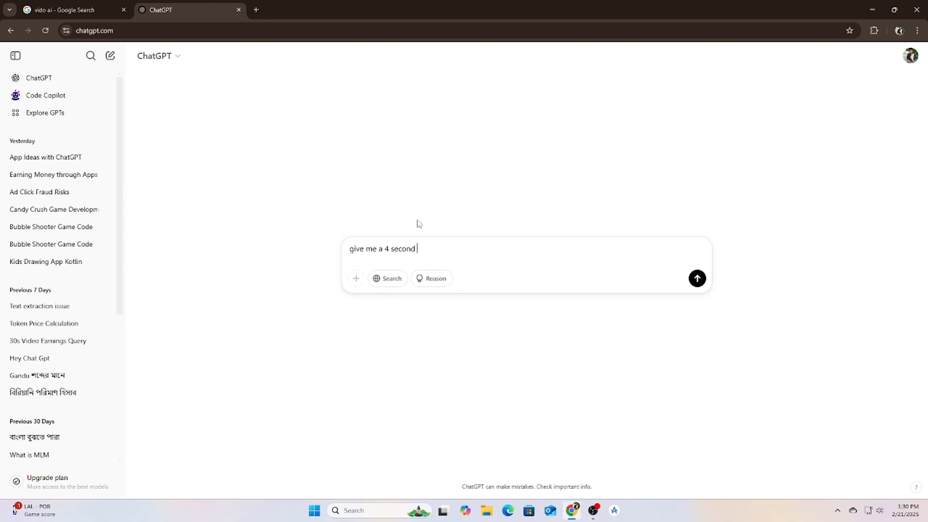
pyautogui.press('Backspace')
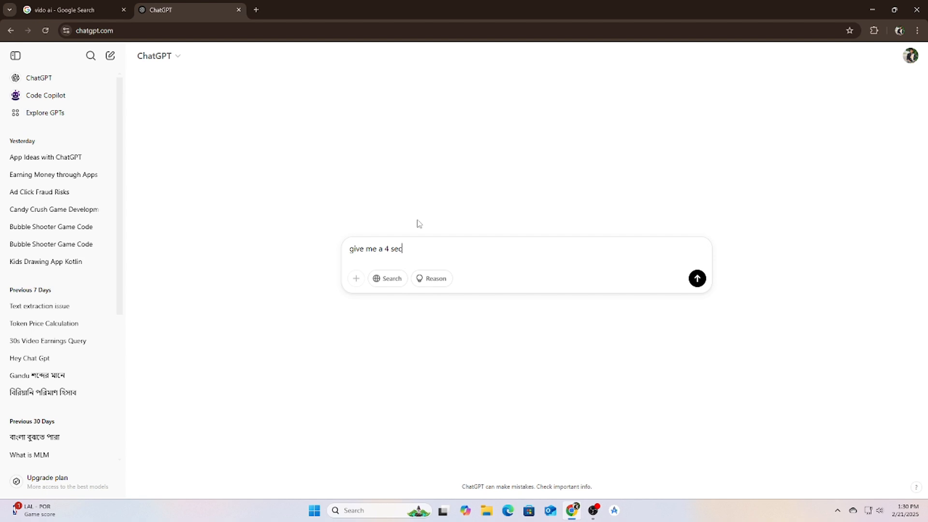
pyautogui.press('Backspace')
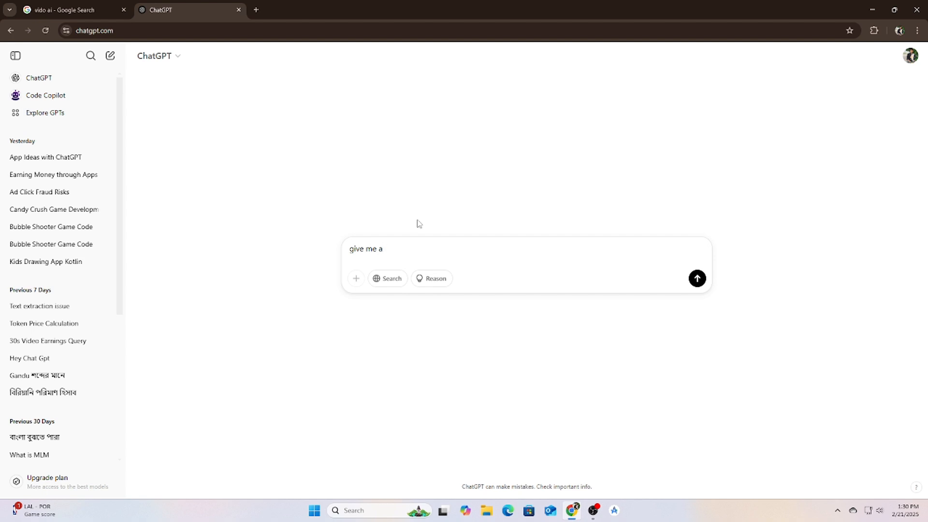
pyautogui.write('20 second a')
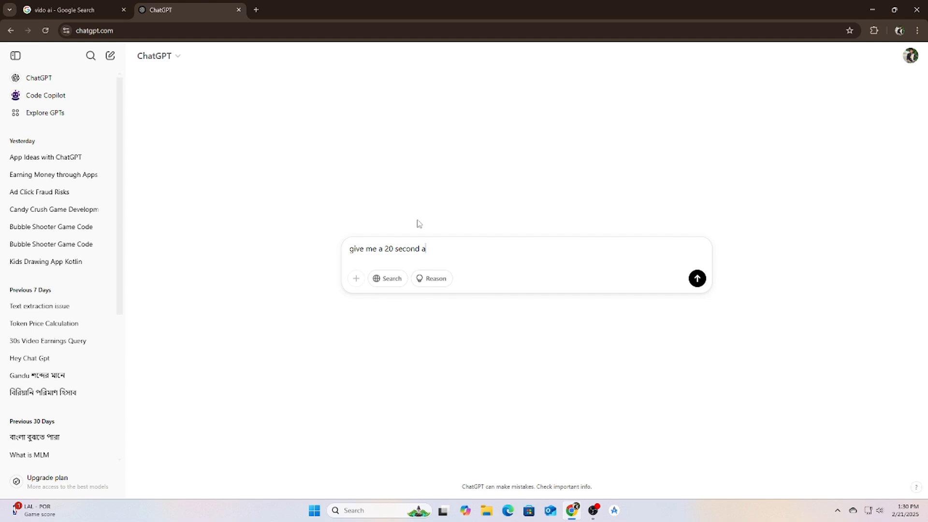
pyautogui.write('nime')
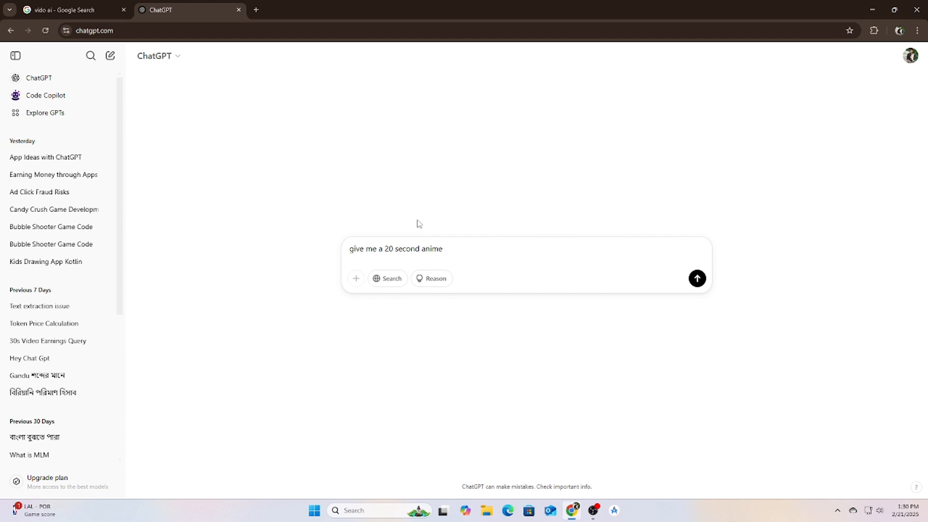
pyautogui.write('fighting')
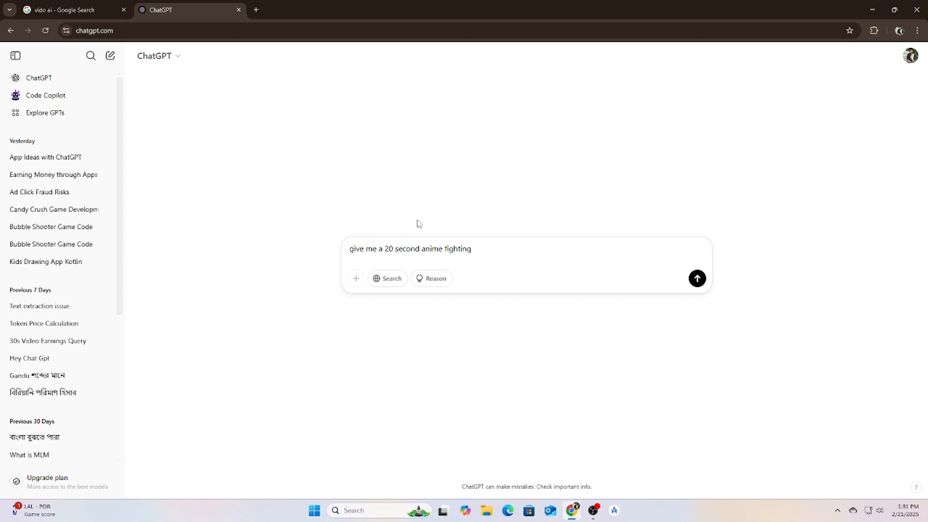
pyautogui.write('promp')
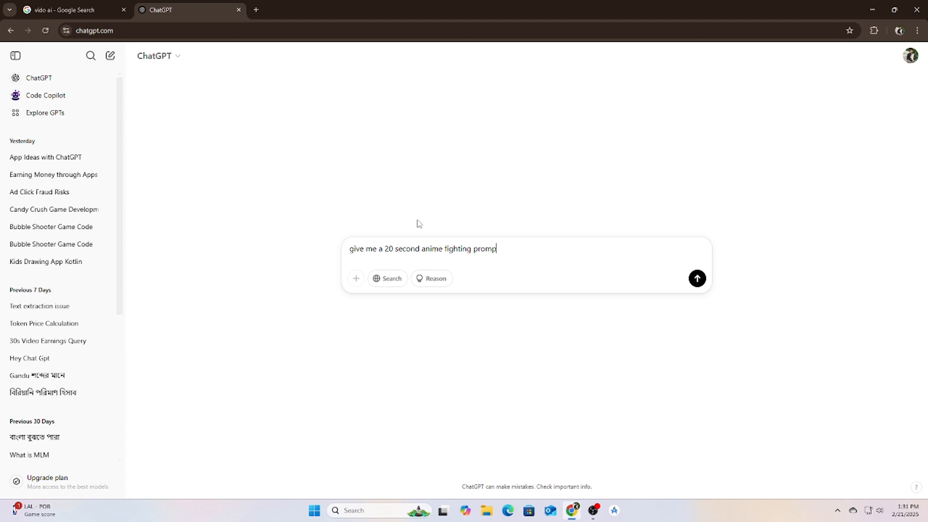
pyautogui.write('t')
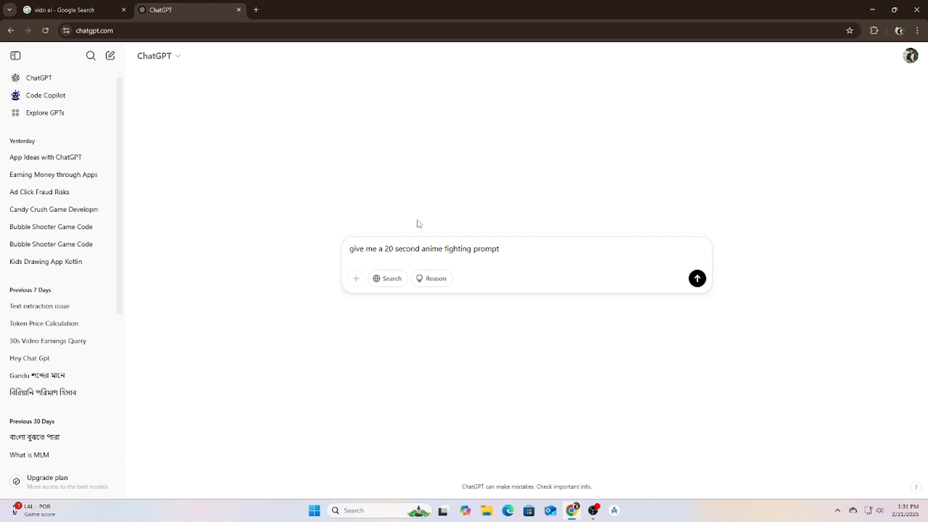
pyautogui.write('s')
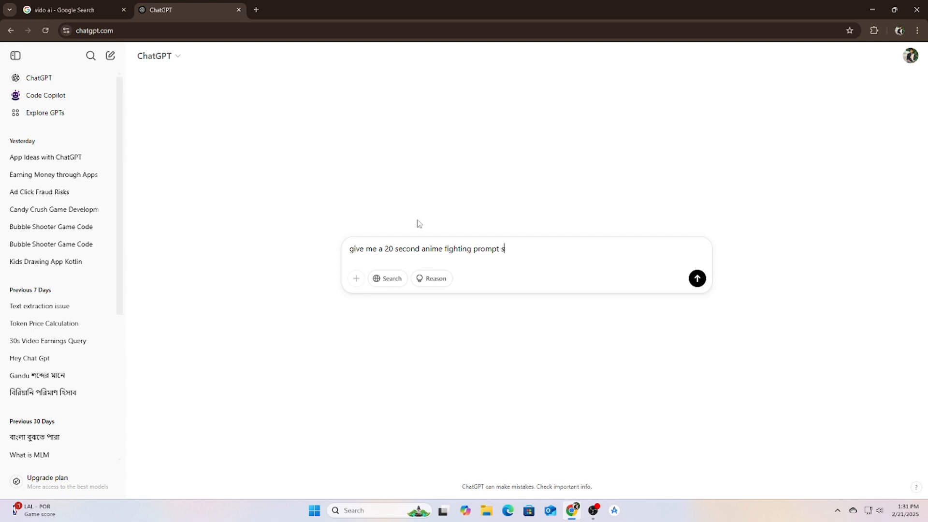
pyautogui.write('eparet')
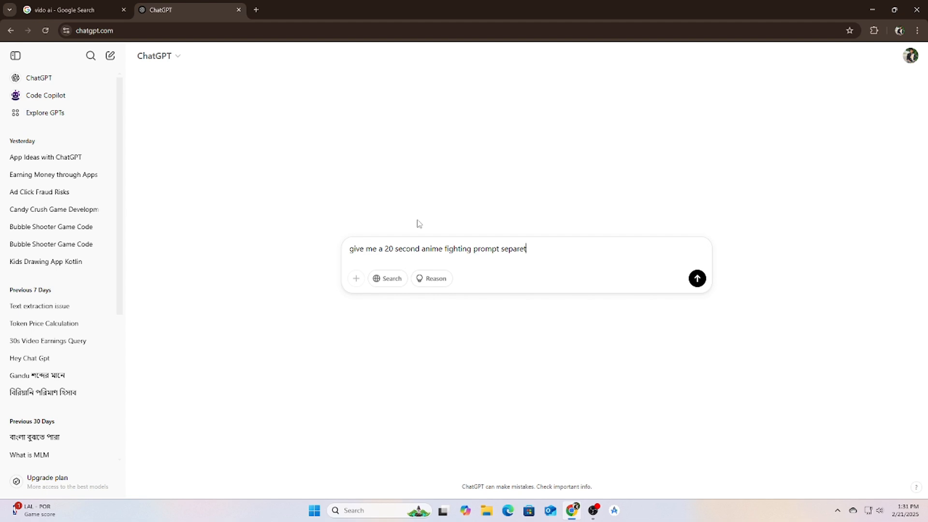
pyautogui.write('e 4 s')
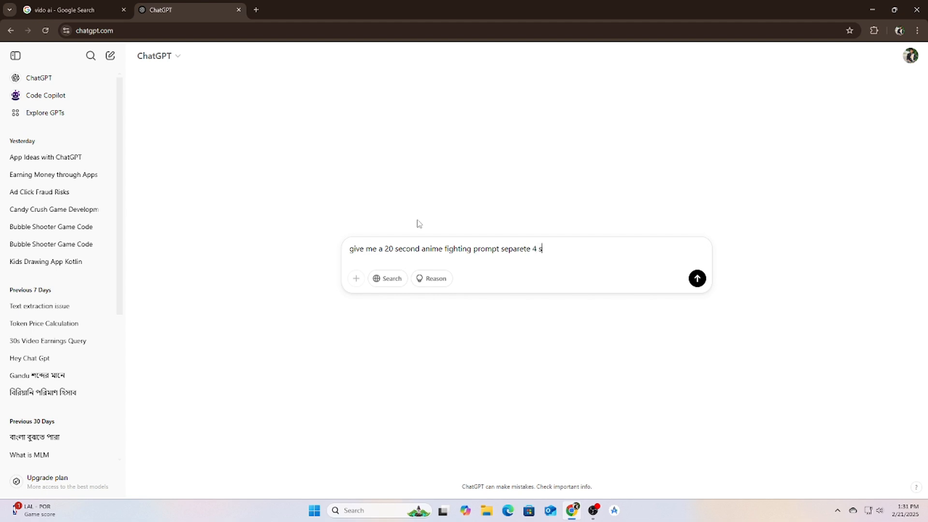
pyautogui.write('eond')
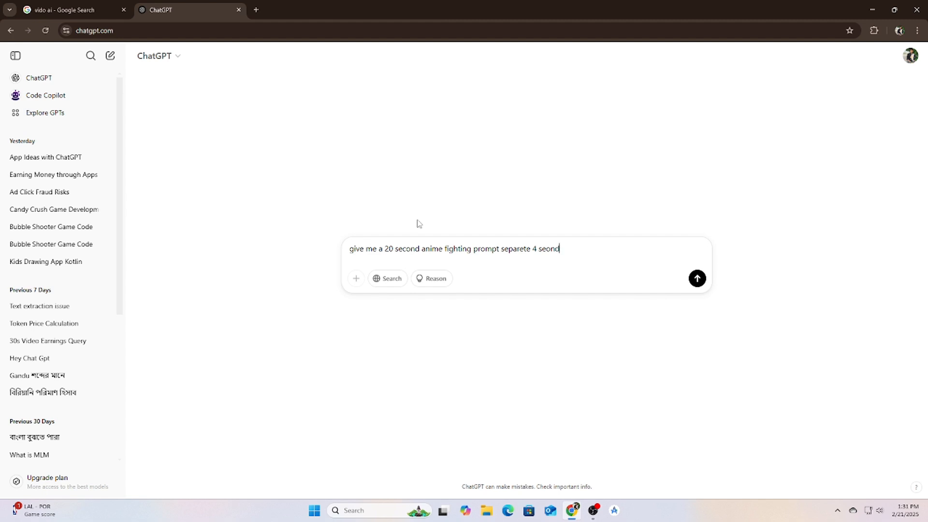
pyautogui.write('cond l')
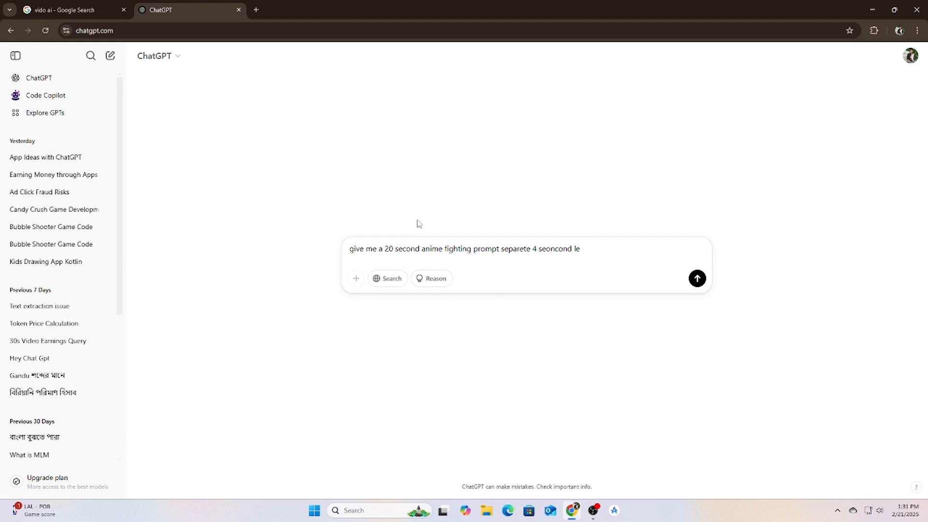
pyautogui.write('each')
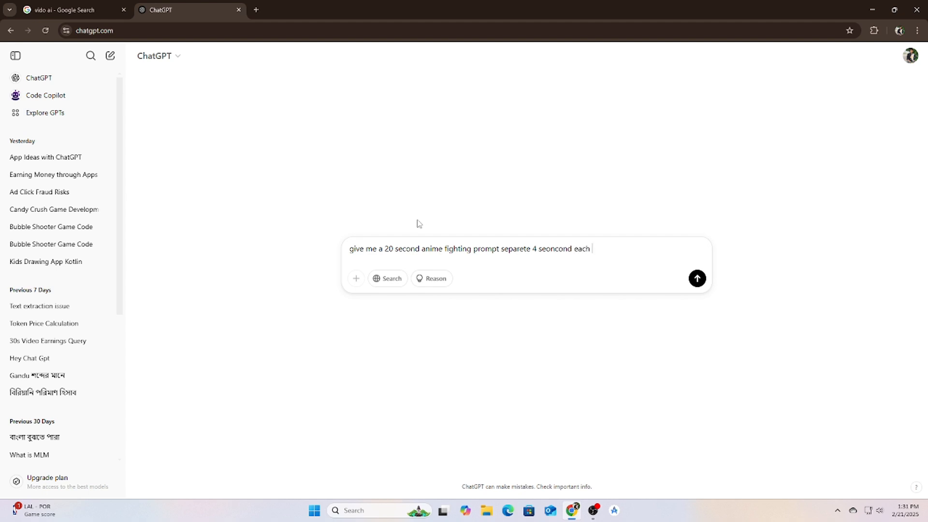
pyautogui.write('promt')
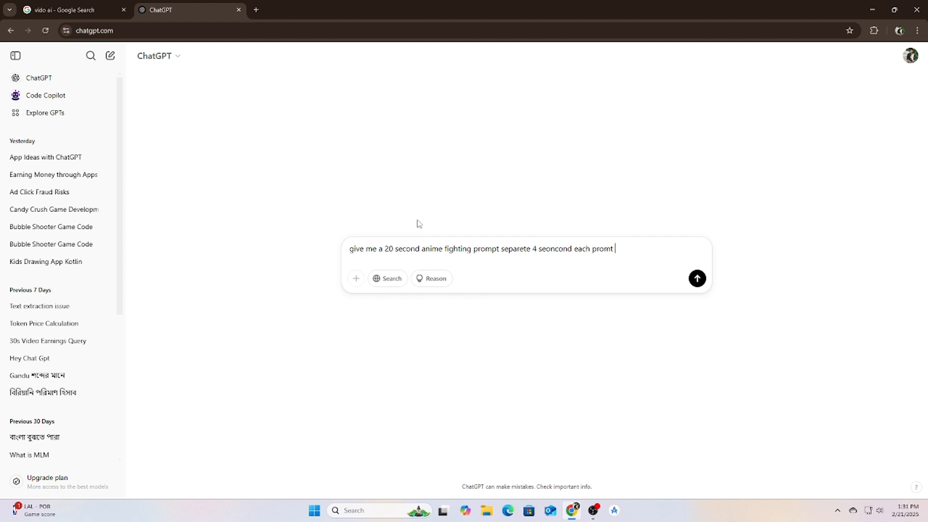
# - Send the request, select the 0-4s Clash & Dodge paragraph, and return to search results
pyautogui.click(696, 278)
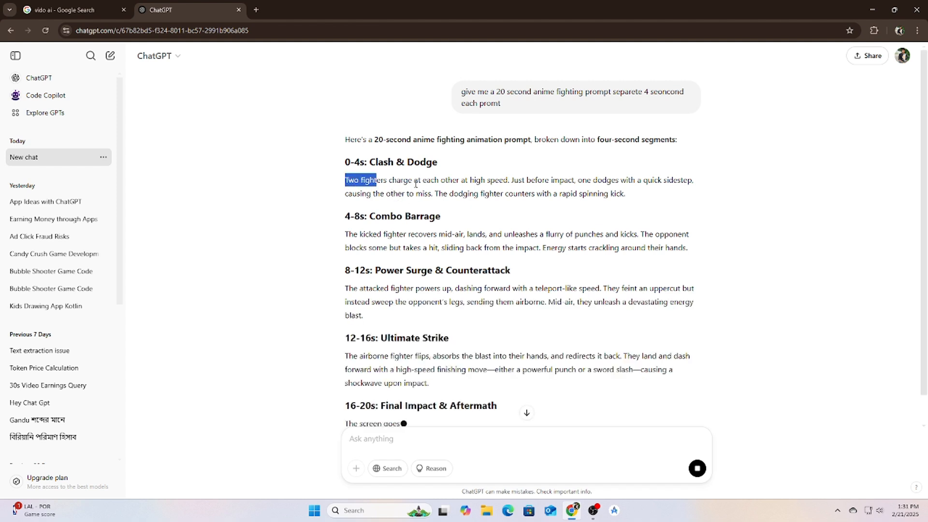
pyautogui.moveTo(345, 179); pyautogui.dragTo(625, 194)
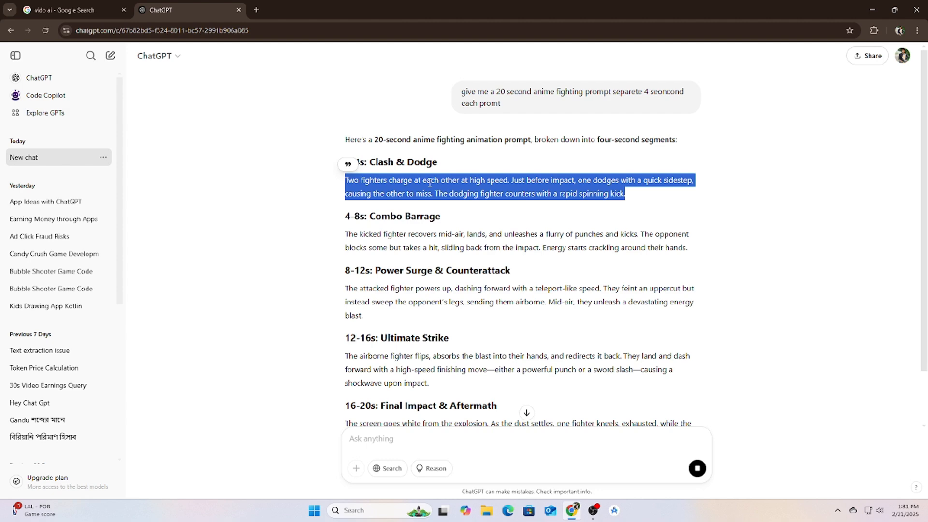
pyautogui.click(65, 11)
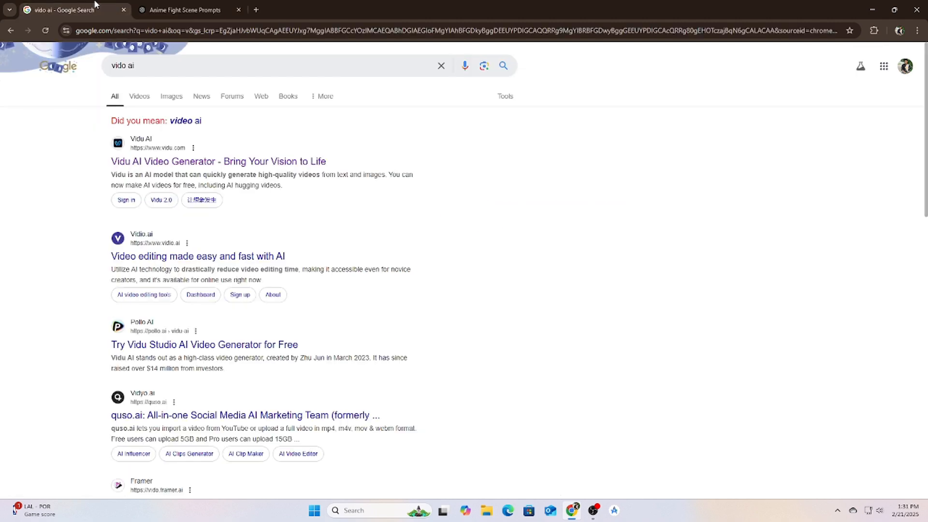
# - Open the Vidu AI site from the results and enter its video creation workspace
pyautogui.click(217, 160)
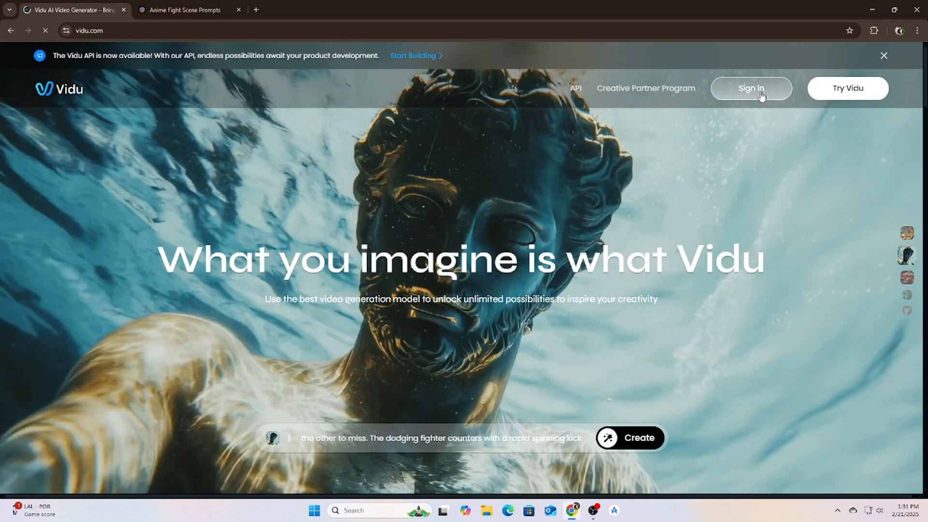
pyautogui.click(750, 88)
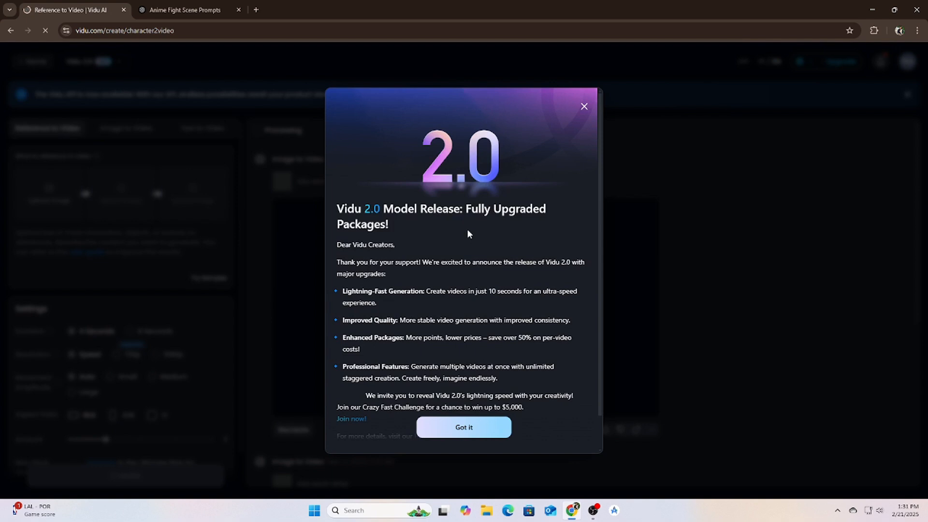
# - Dismiss the Vidu 2.0 announcement and scroll through the generation settings
pyautogui.click(464, 427)
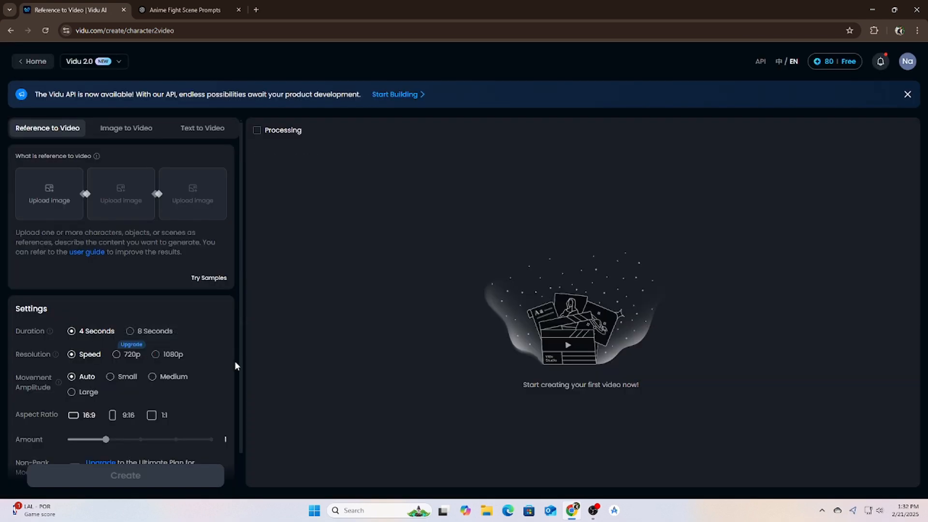
pyautogui.moveTo(154, 330)
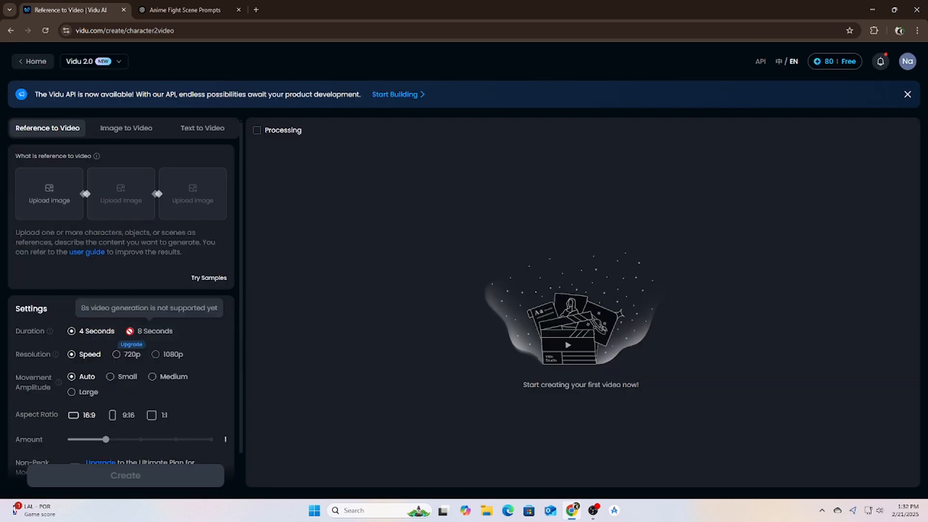
pyautogui.scroll(-3)
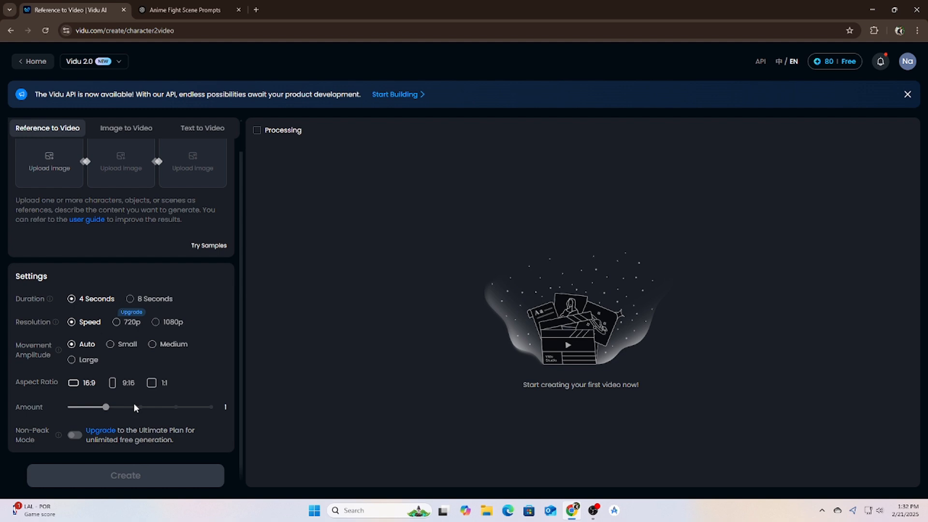
pyautogui.scroll(-3)
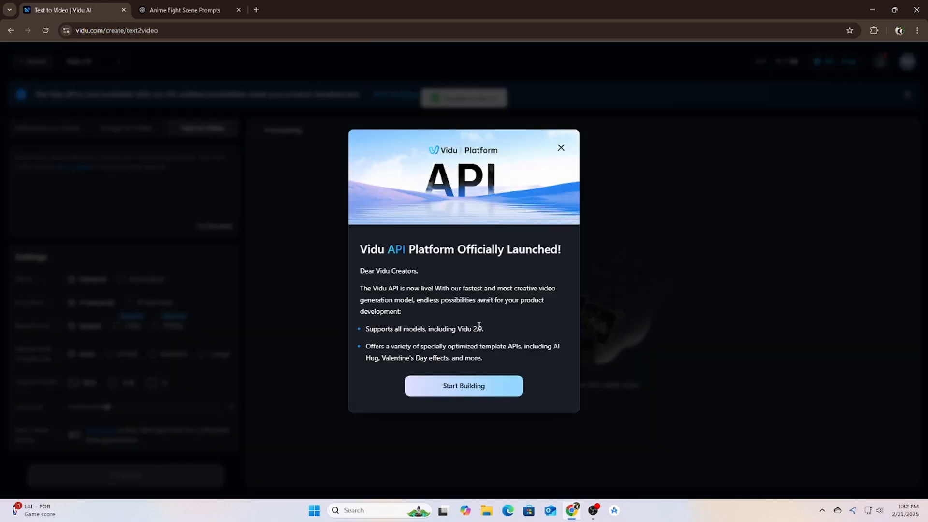
# - Close the API platform popup and switch to the Anime Fight Scene Prompts chat
pyautogui.click(560, 147)
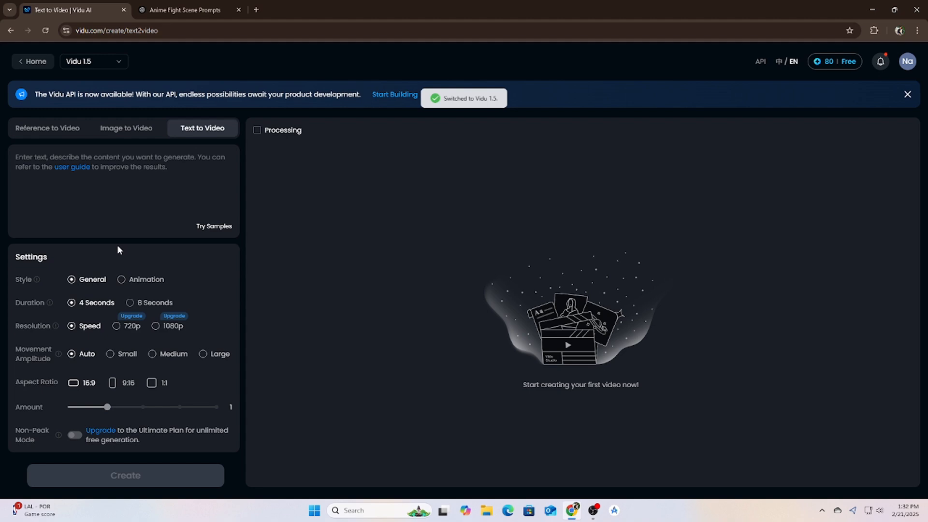
pyautogui.moveTo(570, 510)
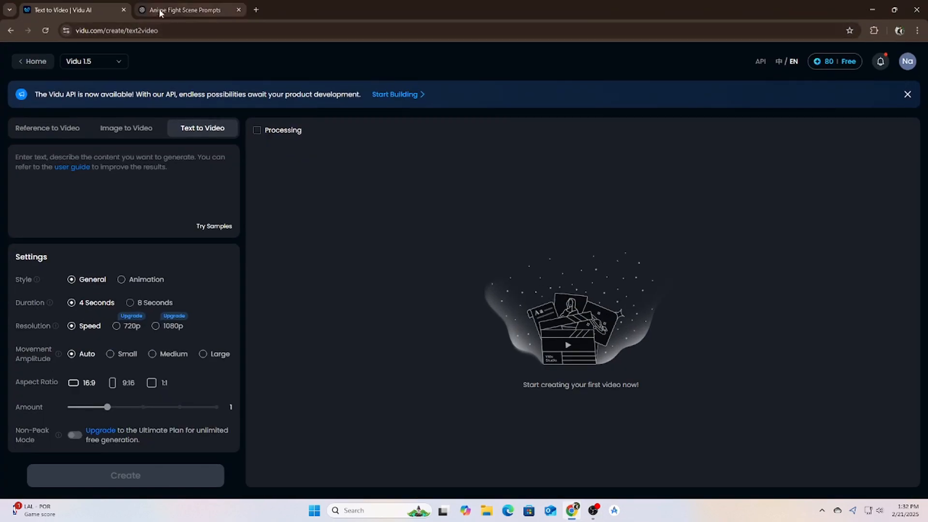
pyautogui.click(187, 10)
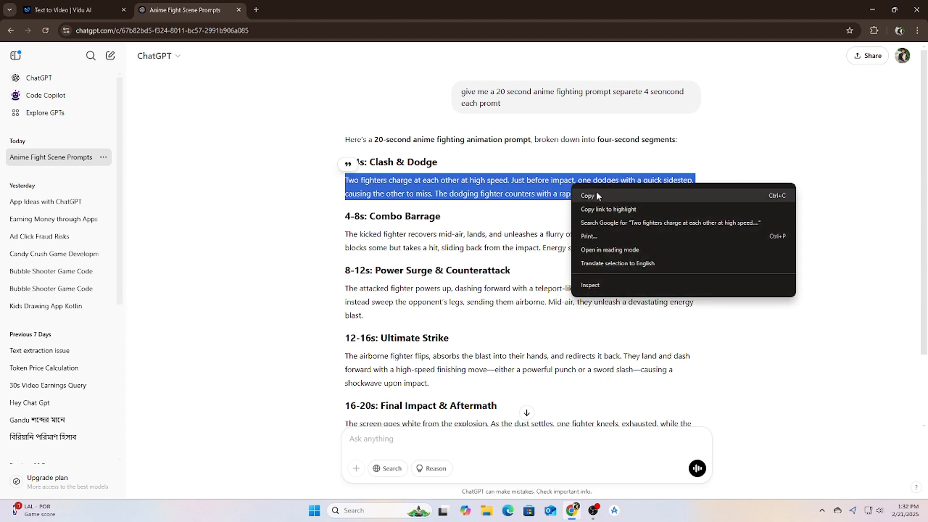
# - Paste the Clash & Dodge description ('Two fighters charge at each other...') into Vidu's prompt
pyautogui.click(71, 10)
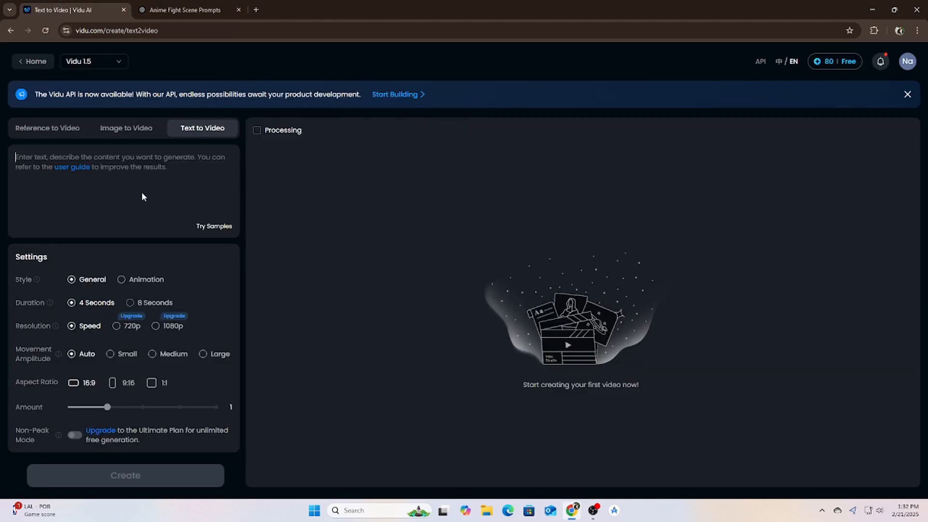
pyautogui.write('Two fighters charge at each other at high speed. Just before impact, one dodges with a quick sidestep, causing the other to miss. The dodging fighter counters with a rapid spinning kick.')
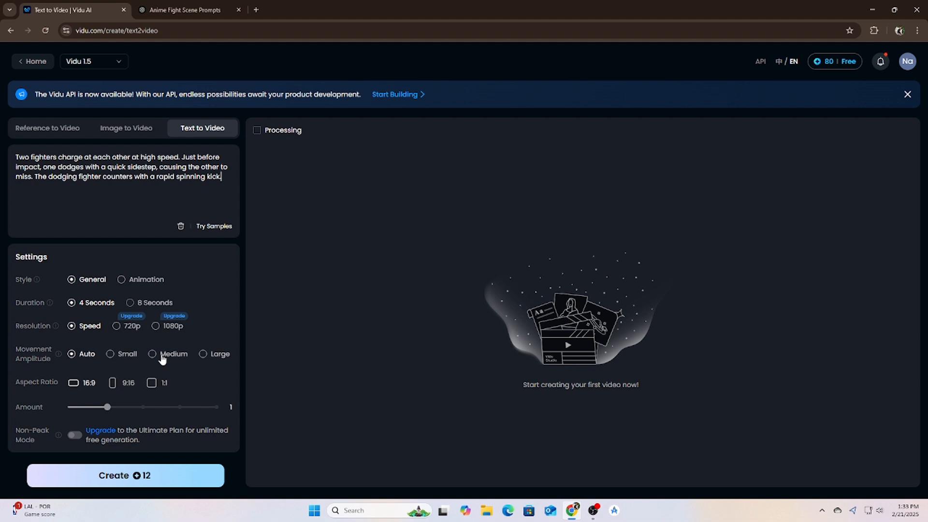
pyautogui.moveTo(173, 407)
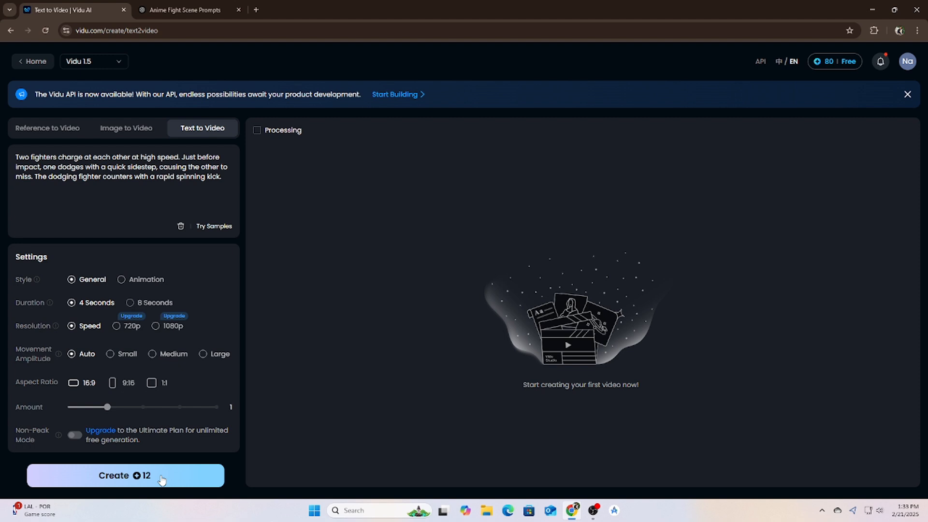
pyautogui.moveTo(132, 414)
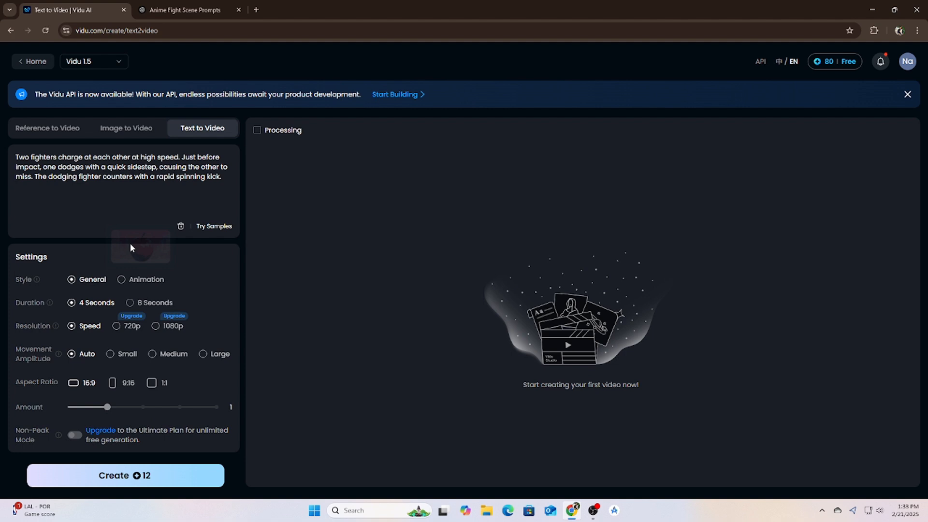
# - Generate a 4-second Animation-style Clash & Dodge clip and play the result
pyautogui.click(120, 280)
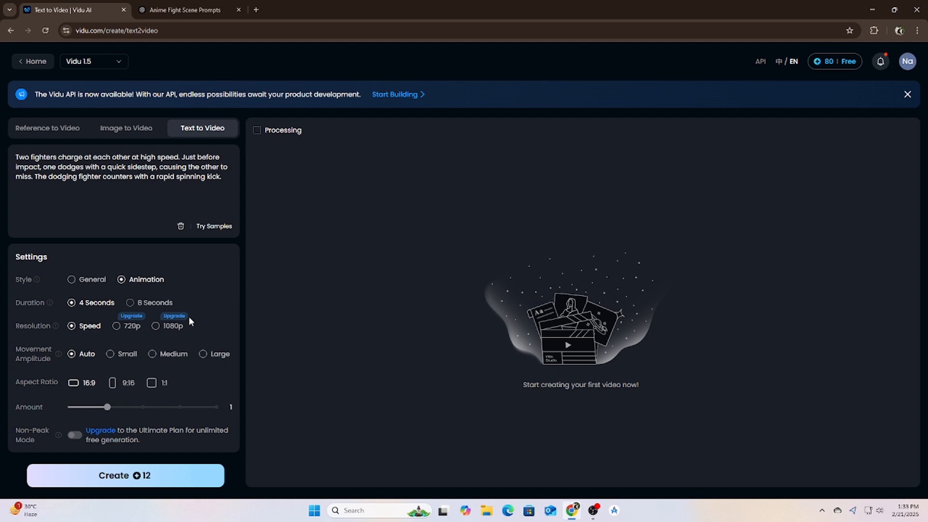
pyautogui.click(124, 475)
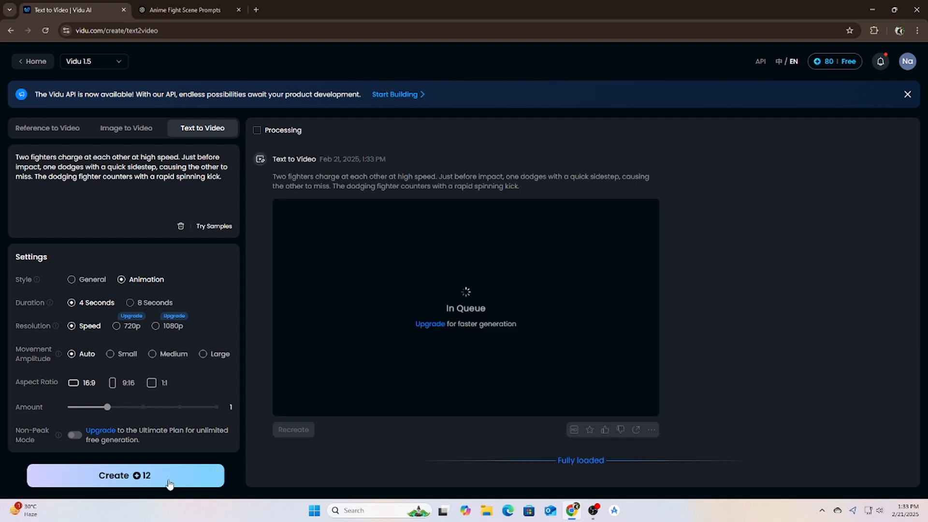
pyautogui.click(124, 475)
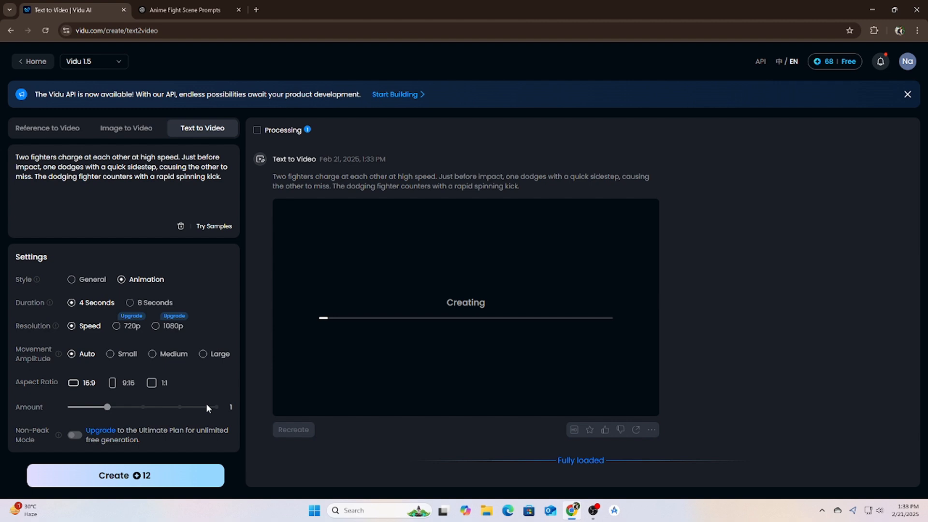
pyautogui.moveTo(203, 400)
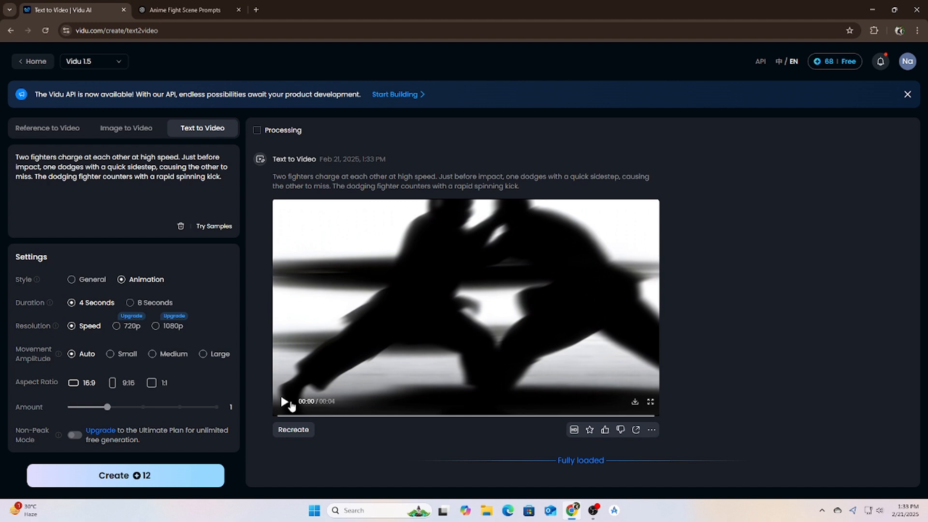
pyautogui.click(284, 401)
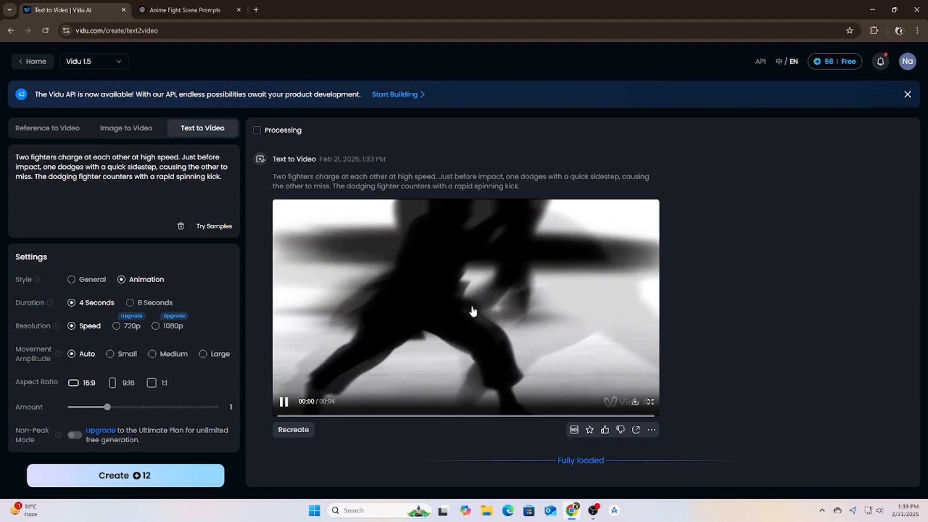
pyautogui.click(184, 11)
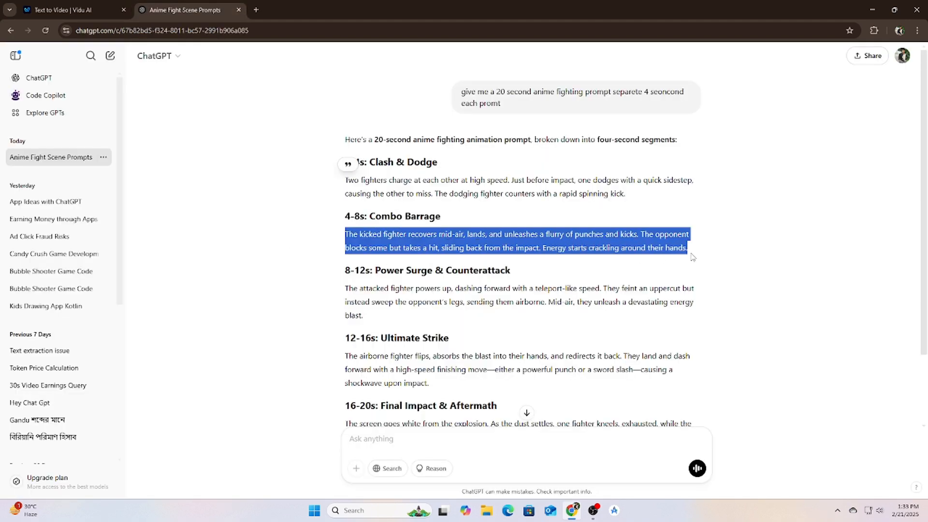
# - Select Vidu's old prompt text and download the Clash & Dodge clip
pyautogui.click(71, 10)
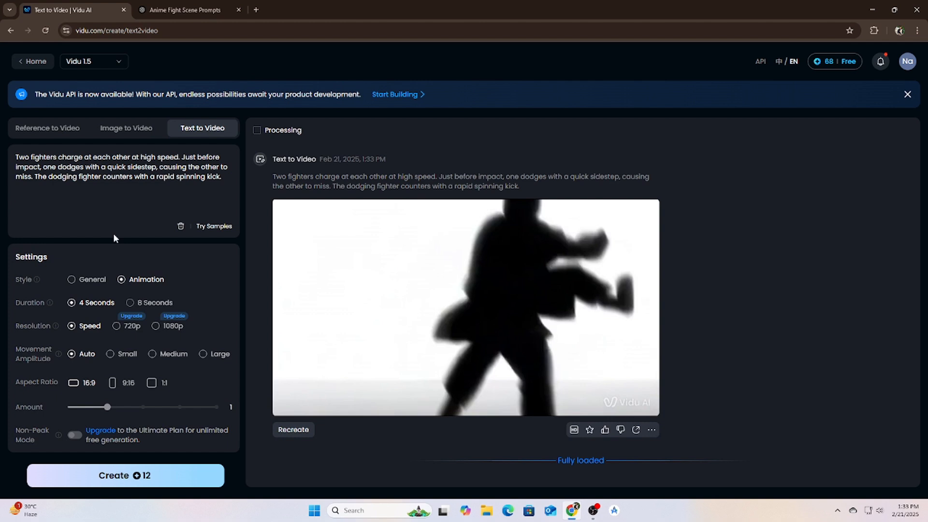
pyautogui.tripleClick(118, 166)
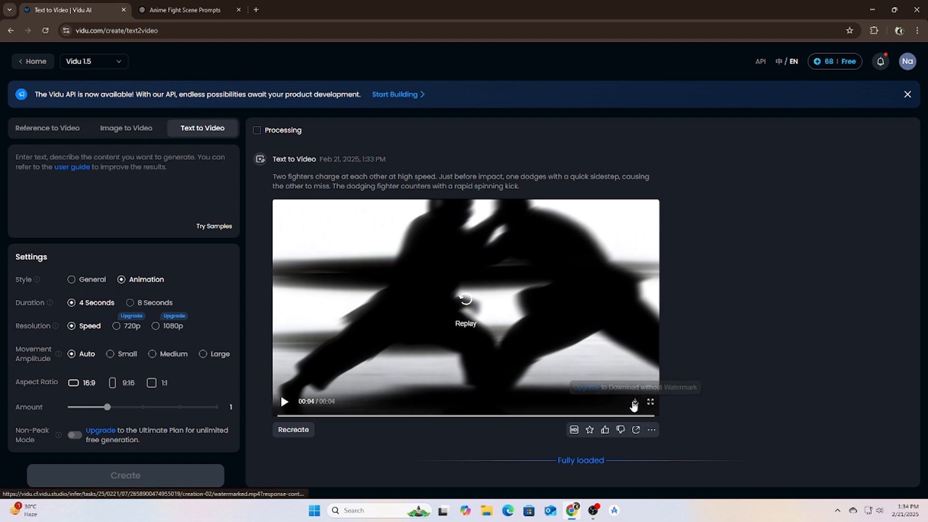
pyautogui.click(633, 405)
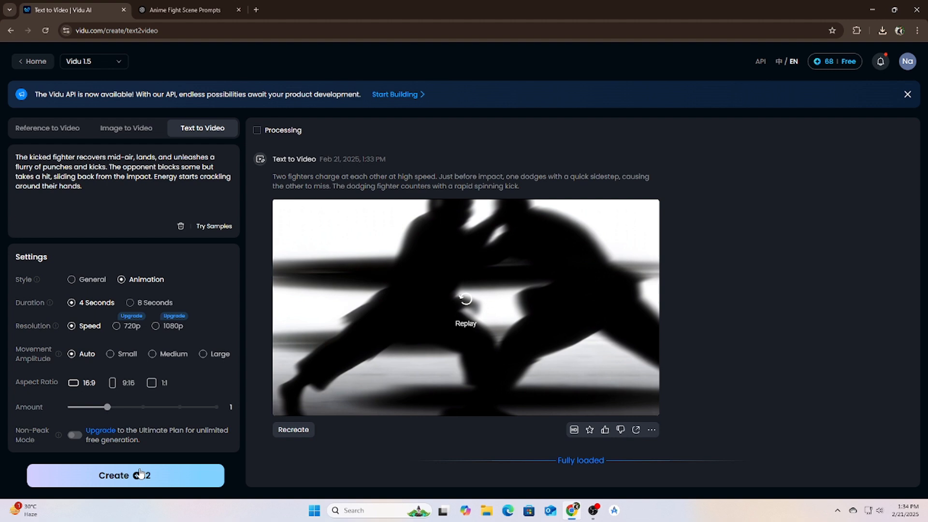
# - Generate the Combo Barrage clip, then replay it and the first fight clip
pyautogui.click(124, 475)
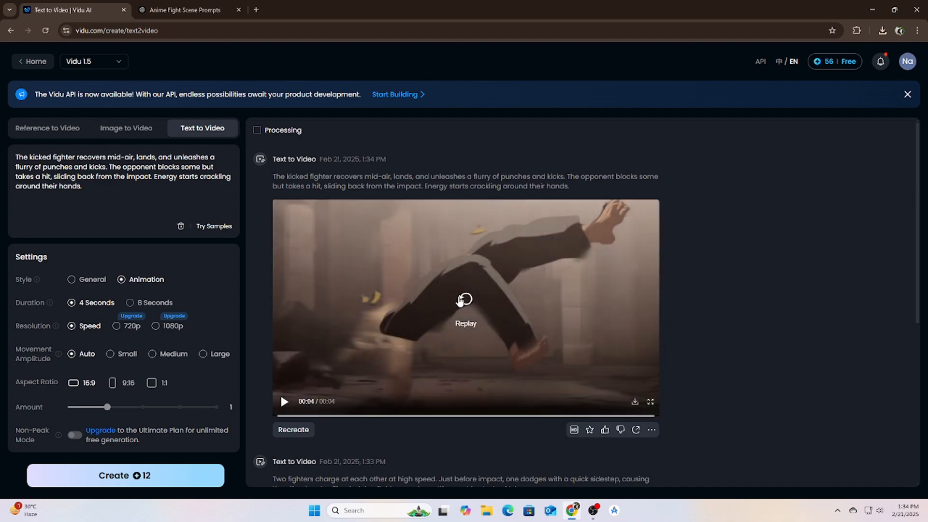
pyautogui.click(466, 299)
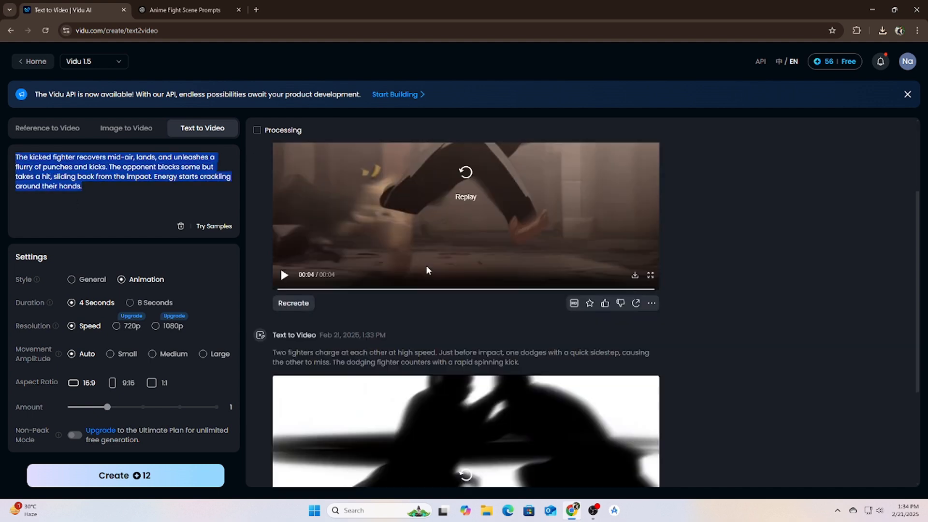
pyautogui.scroll(-3)
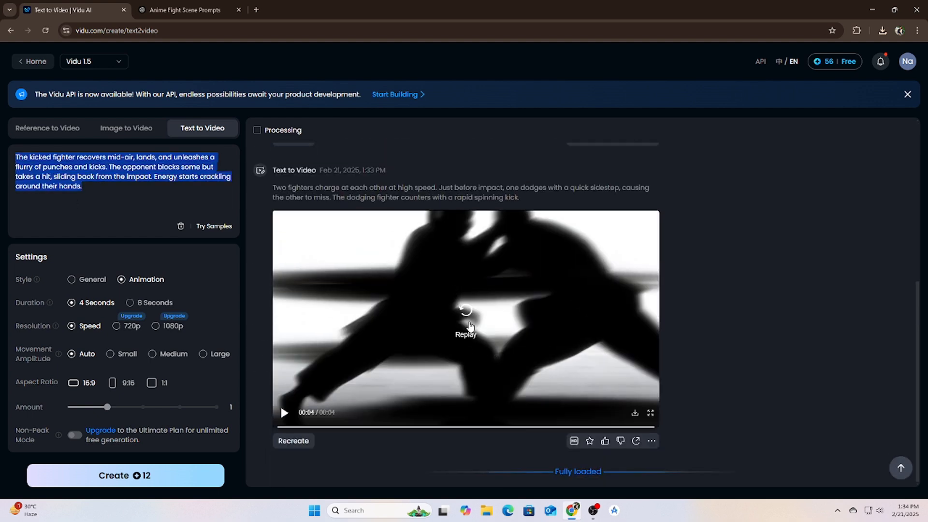
pyautogui.click(465, 311)
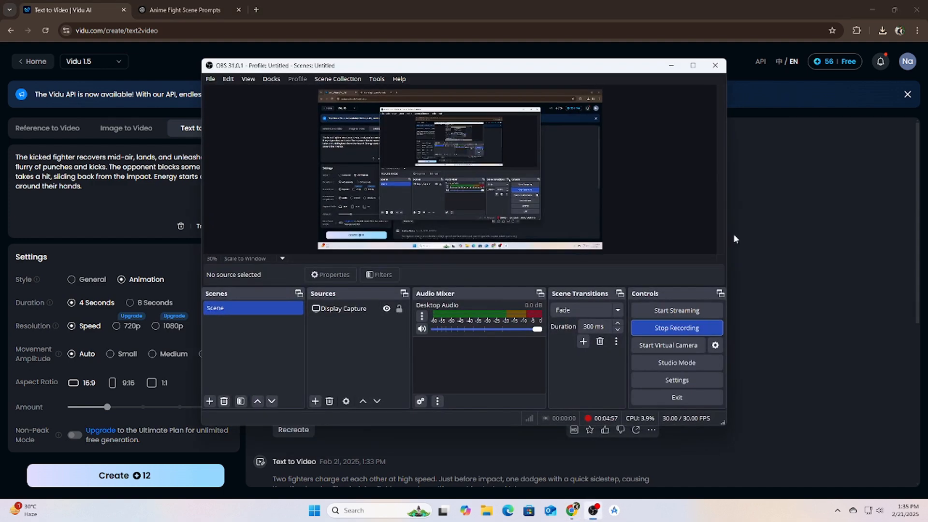
# - Paste ChatGPT's 8-12s Power Surge & Counterattack paragraph into Vidu's prompt box
pyautogui.click(184, 10)
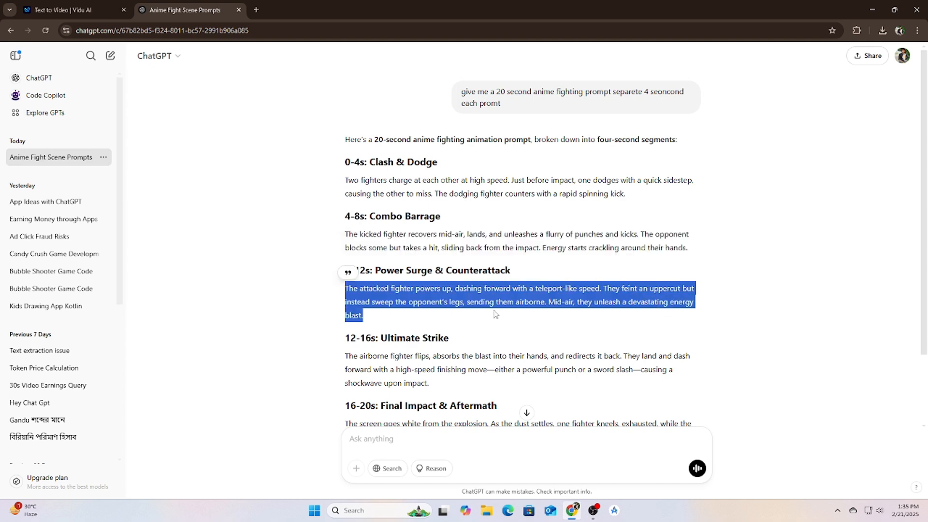
pyautogui.click(71, 10)
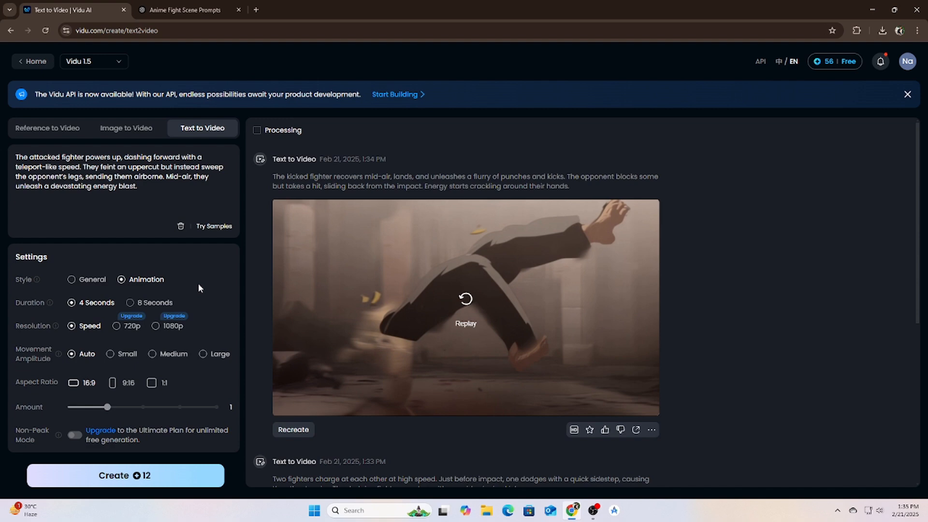
# - Generate the 4-second Power Surge & Counterattack clip, then bring the ChatGPT prompts back up
pyautogui.click(125, 475)
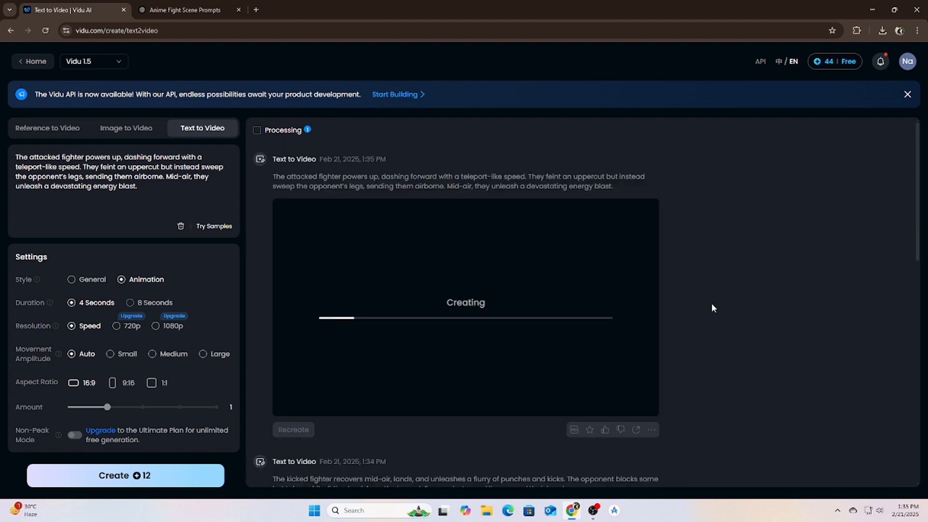
pyautogui.moveTo(708, 311)
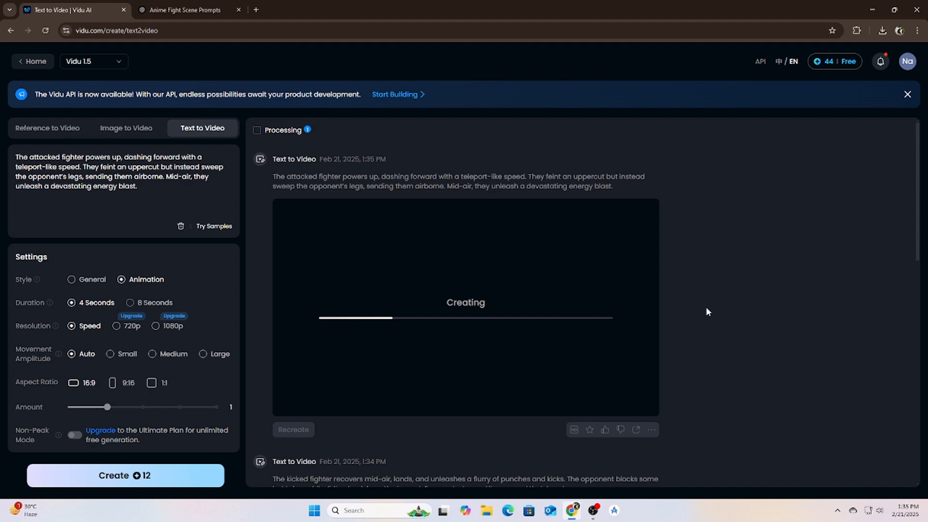
pyautogui.moveTo(667, 390)
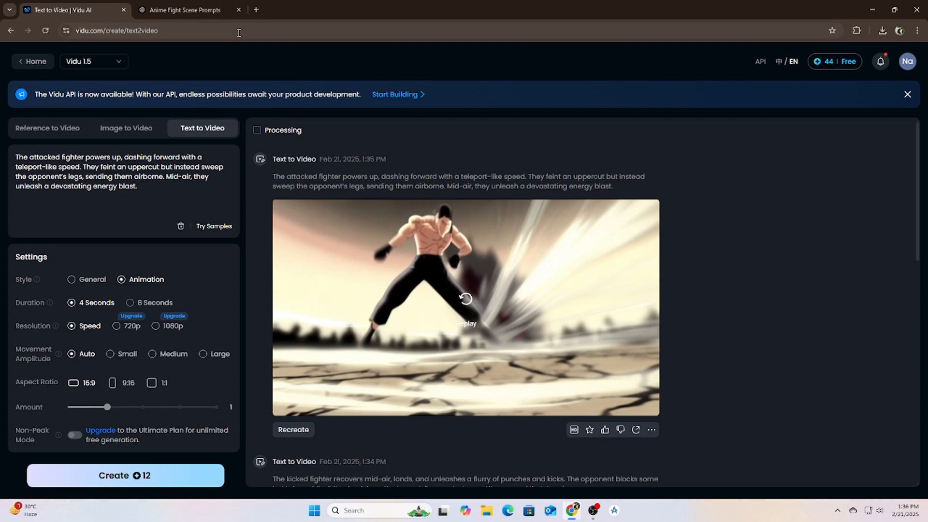
pyautogui.click(185, 10)
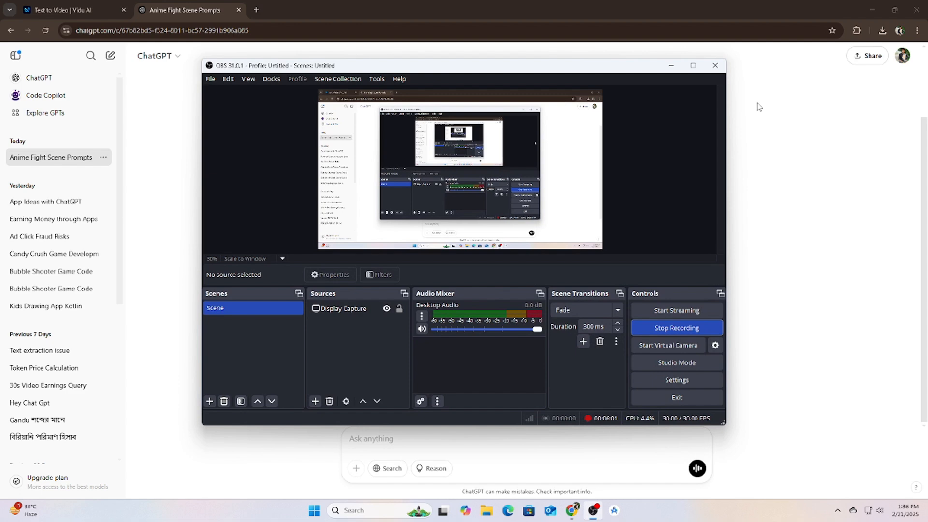
# - Replace Vidu's prompt with the 12-16s Ultimate Strike paragraph and start the fourth clip
pyautogui.click(67, 10)
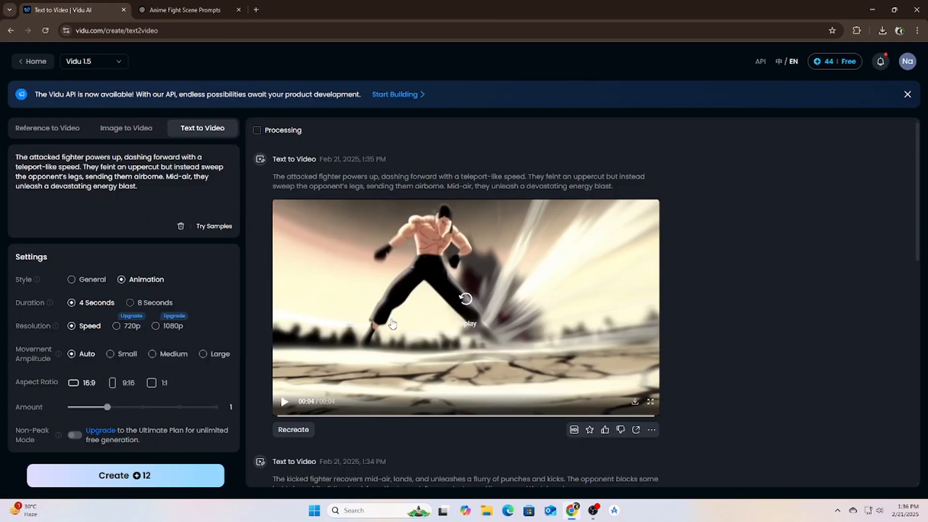
pyautogui.tripleClick(110, 171)
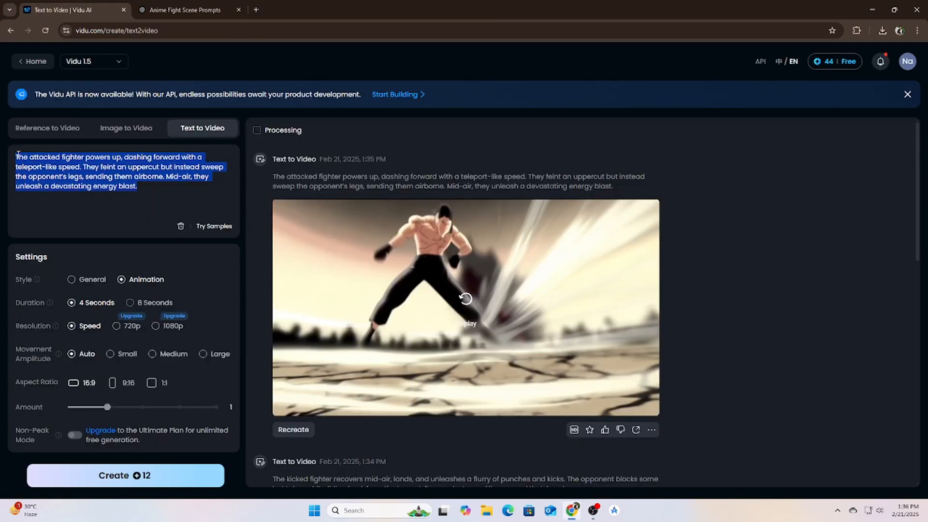
pyautogui.write('The airborne fighter flips, absorbs the blast into their hands, and redirects it back. They land and dash forward with a high-speed finishing move—either a powerful punch or a sword slash—causing a shockwave upon impact.')
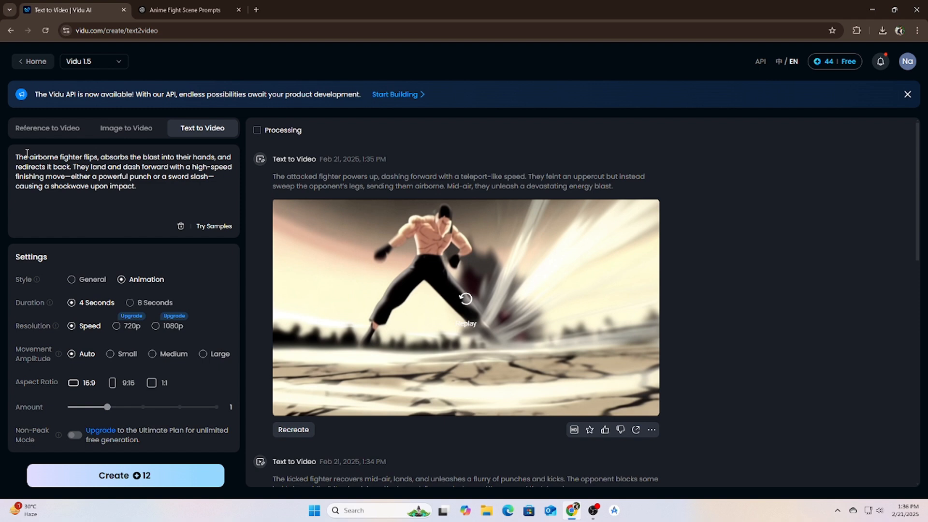
pyautogui.click(124, 475)
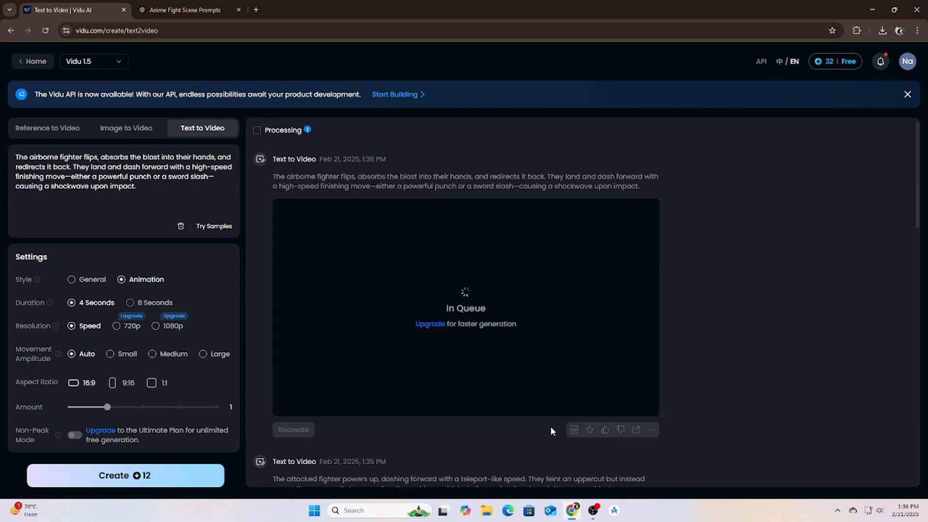
pyautogui.moveTo(723, 356)
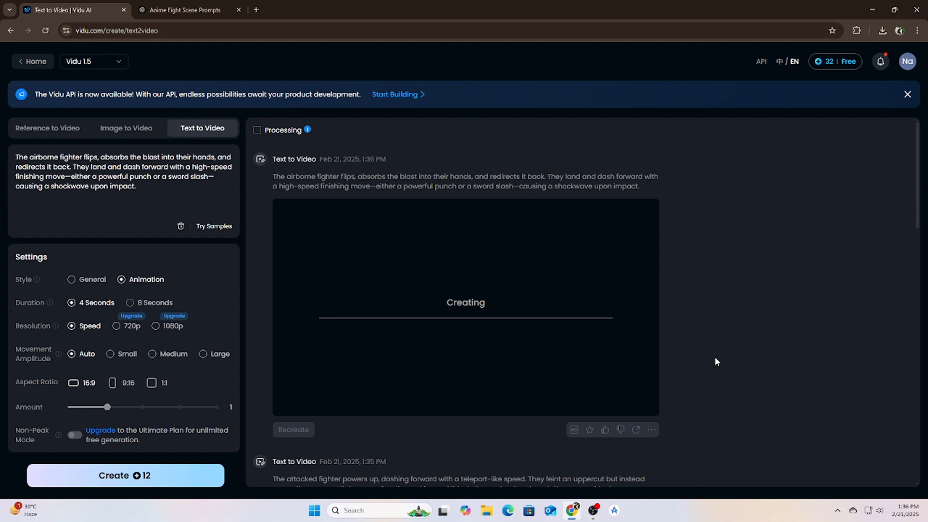
pyautogui.moveTo(712, 363)
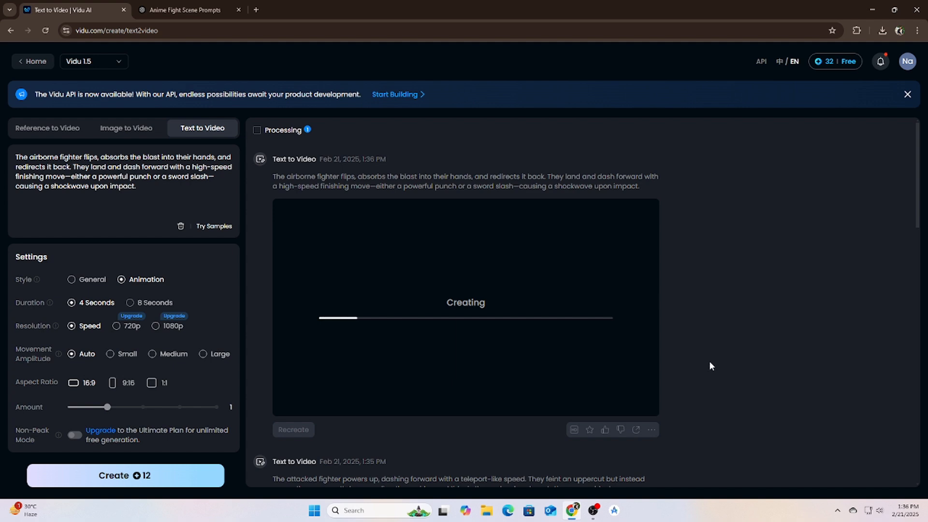
pyautogui.moveTo(714, 340)
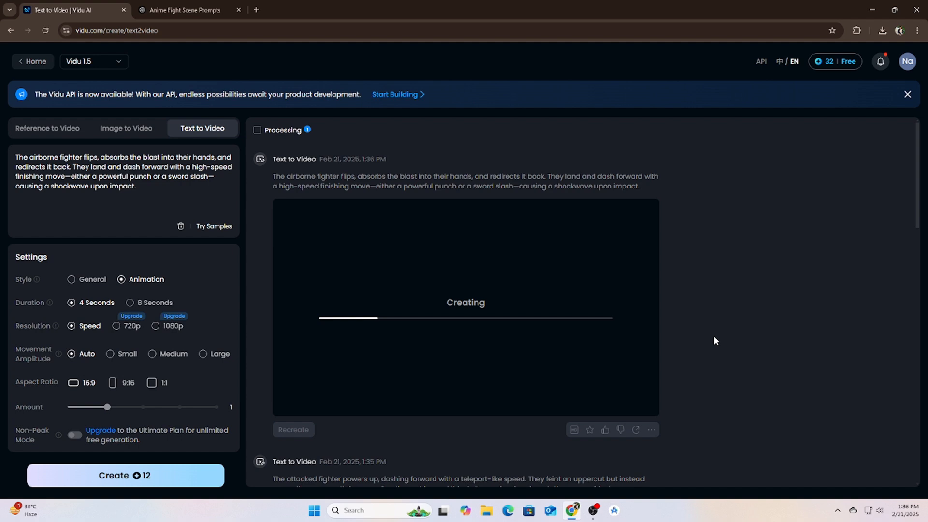
pyautogui.moveTo(790, 306)
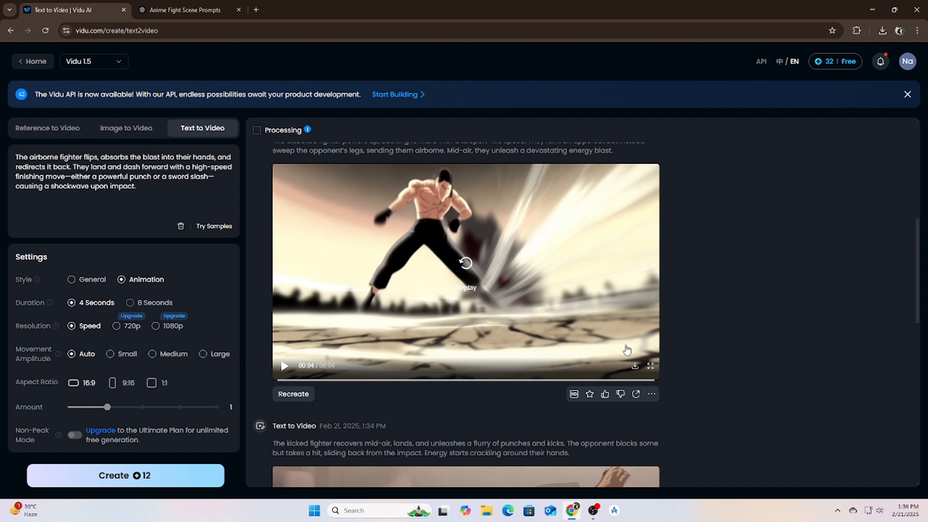
pyautogui.scroll(-3)
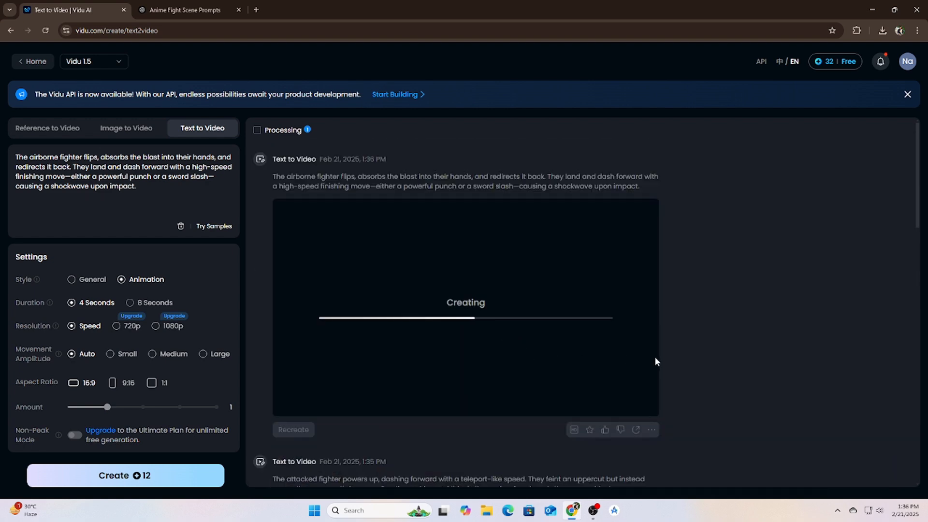
pyautogui.click(184, 10)
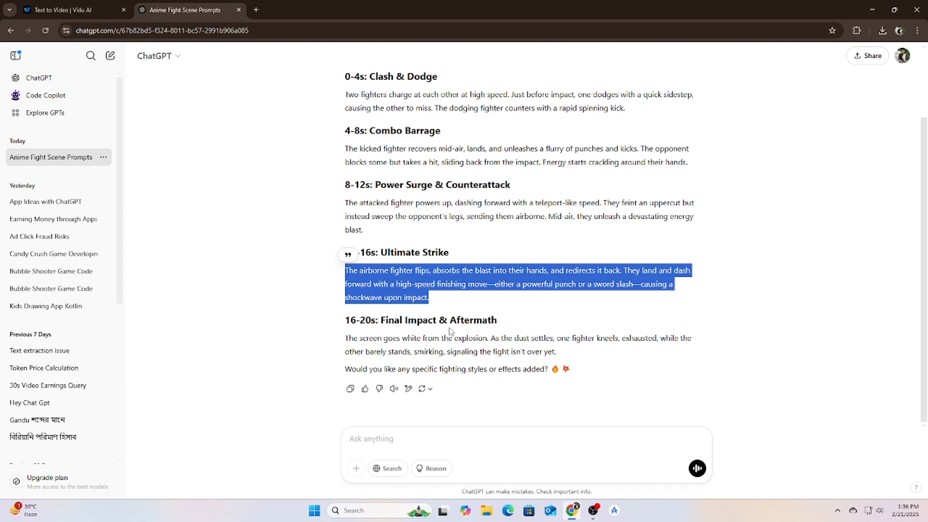
# - Review the finished Ultimate Strike clip and copy the Final Impact & Aftermath paragraph
pyautogui.click(71, 10)
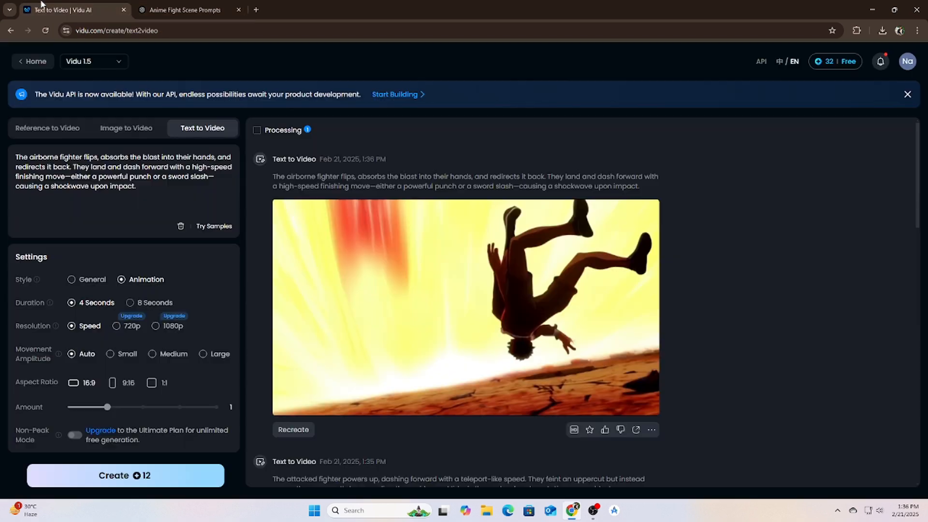
pyautogui.click(465, 308)
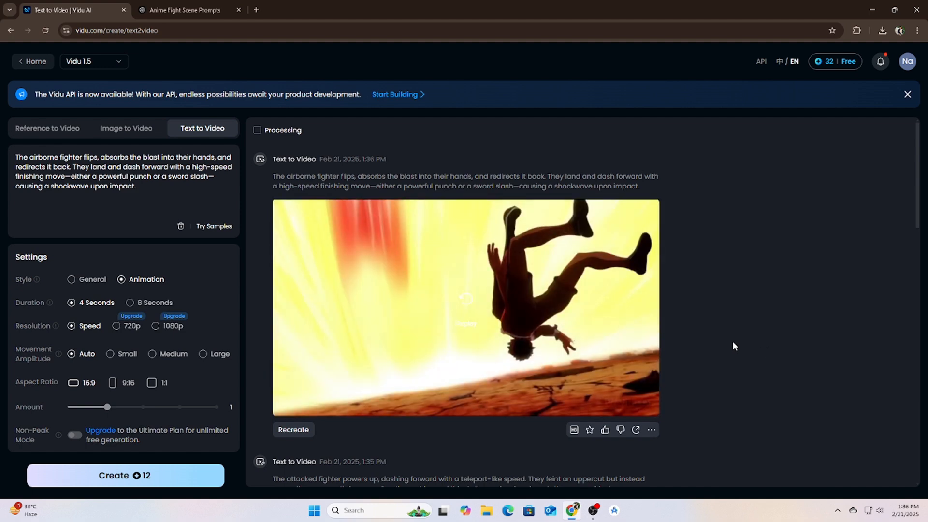
pyautogui.click(184, 10)
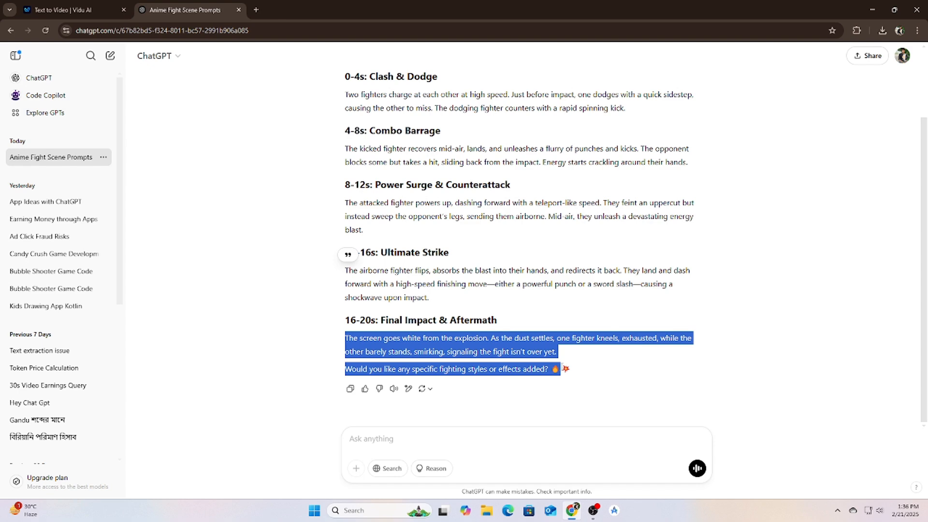
pyautogui.rightClick(515, 352)
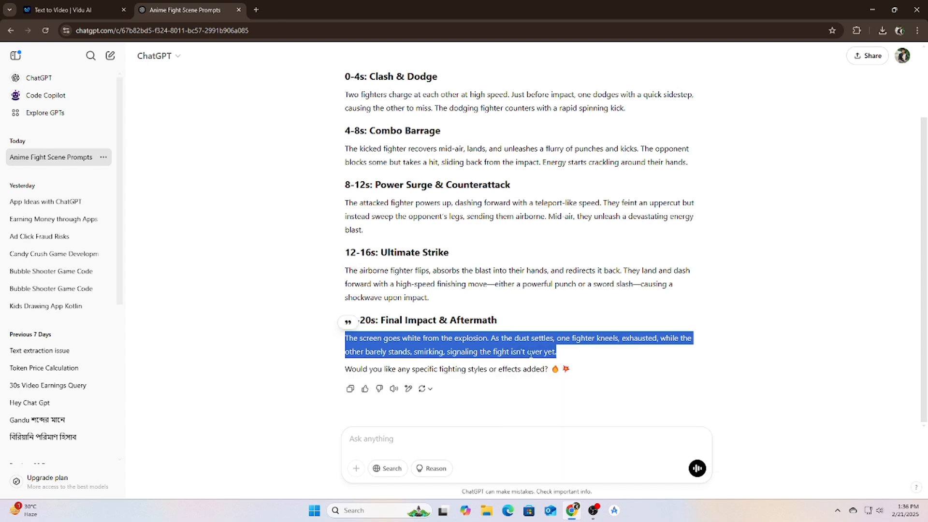
pyautogui.click(71, 10)
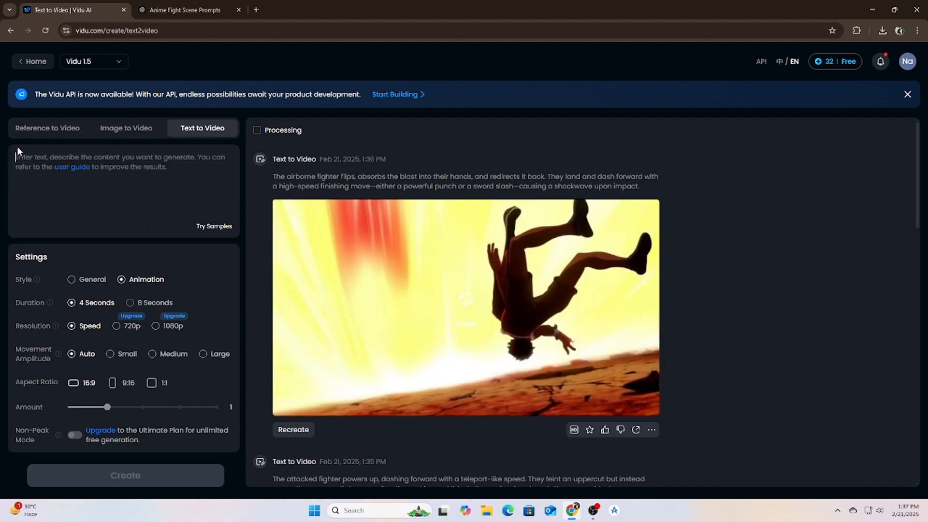
# - Generate the fifth clip from the Final Impact & Aftermath prompt, keeping the Vidu 1.5 model
pyautogui.write("The screen goes white from the explosion. As the dust settles, one fighter kneels, exhausted, while the other barely stands, smirking, signaling the fight isn't over yet.")
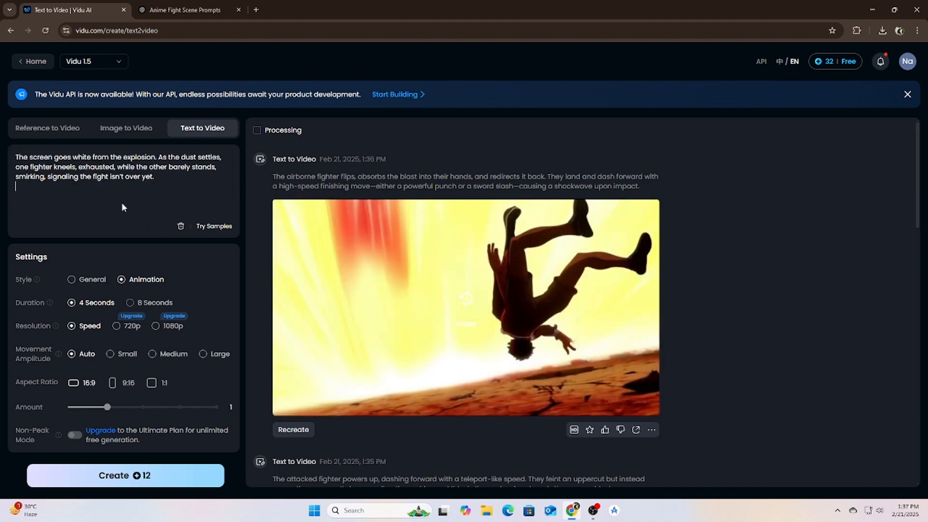
pyautogui.click(125, 475)
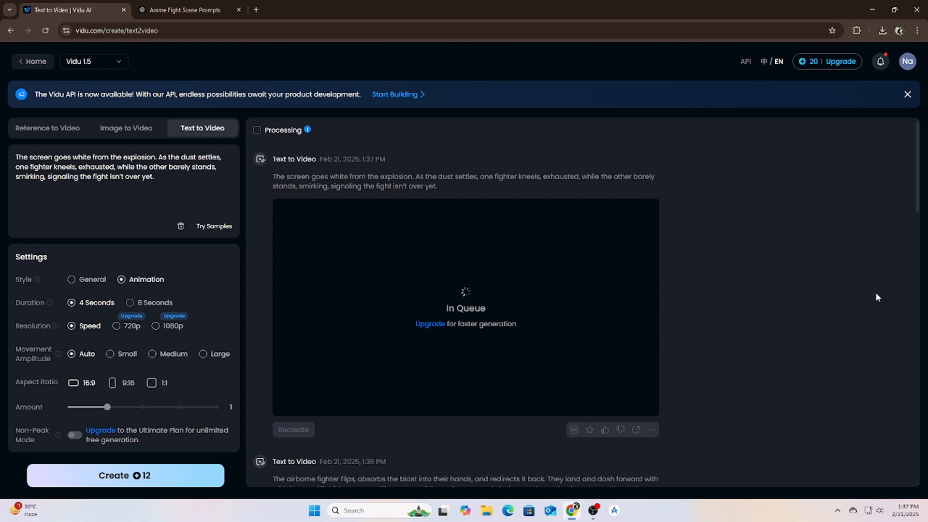
pyautogui.moveTo(855, 305)
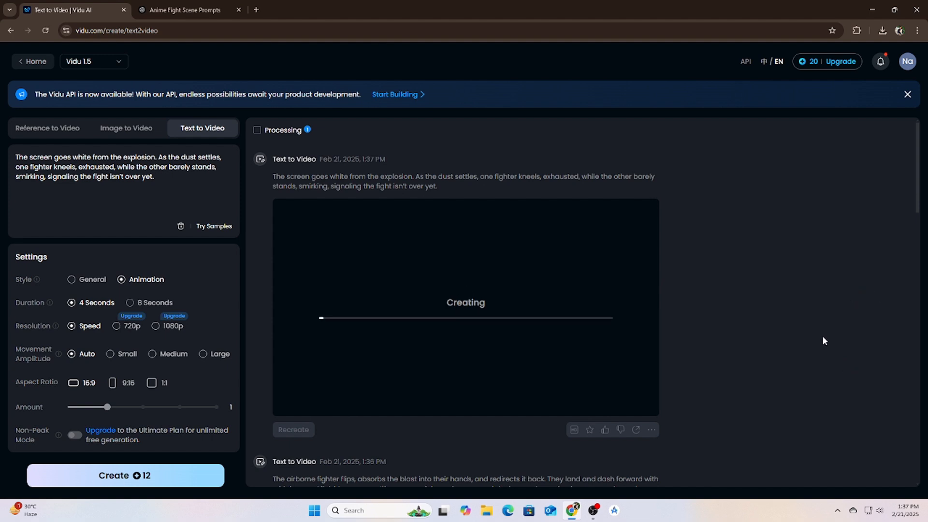
pyautogui.moveTo(817, 365)
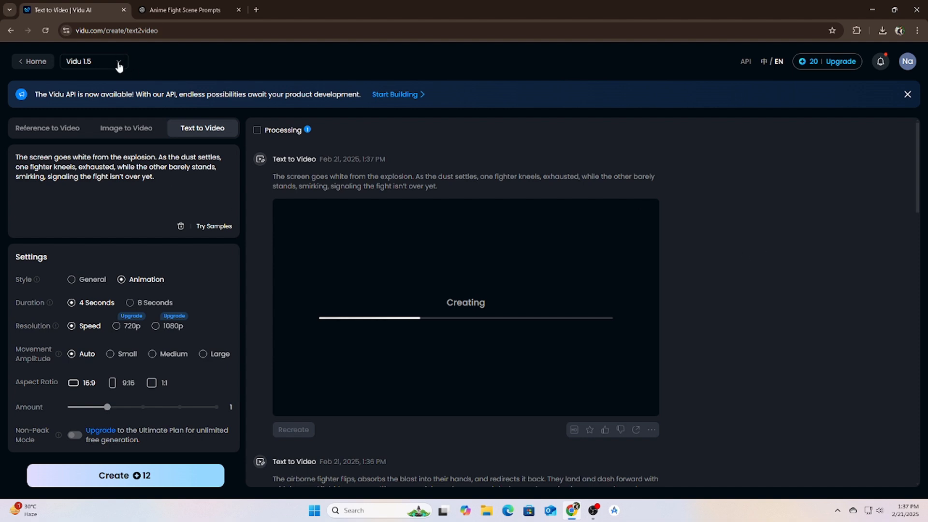
pyautogui.click(92, 61)
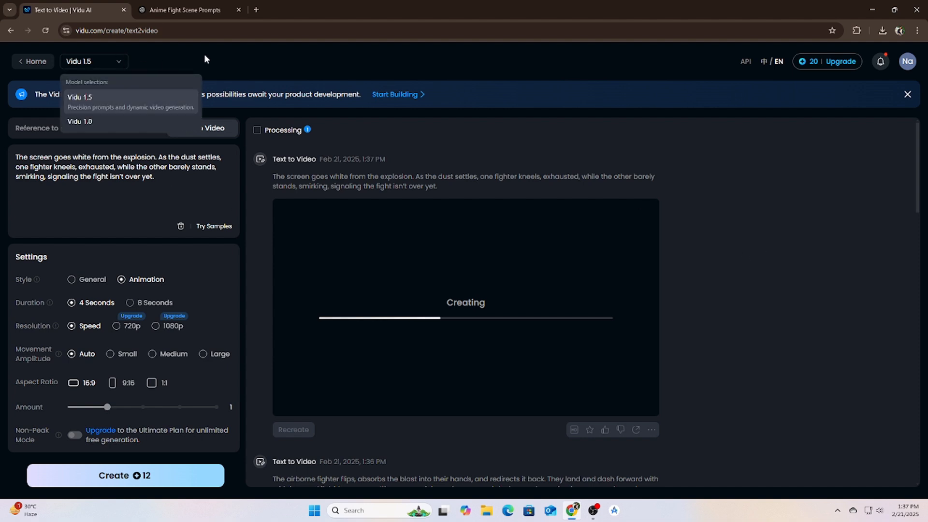
pyautogui.click(248, 95)
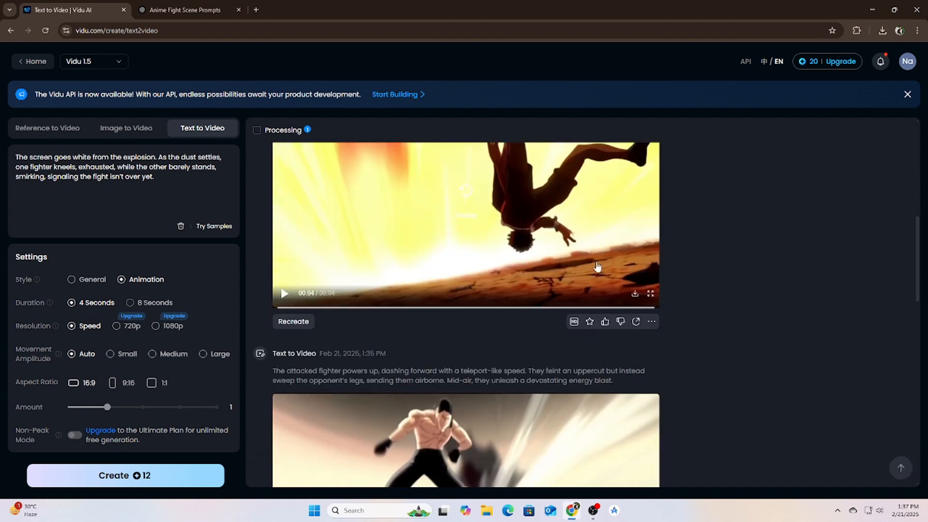
pyautogui.click(125, 475)
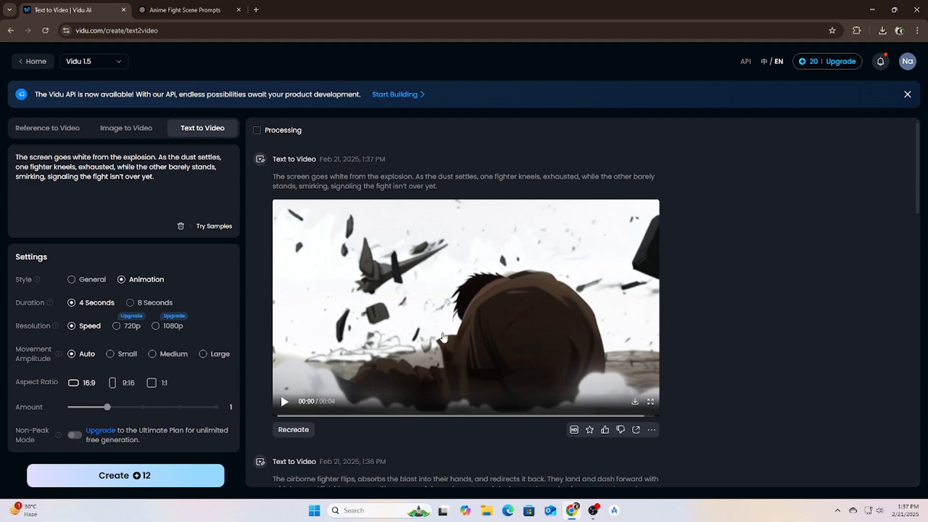
pyautogui.click(284, 401)
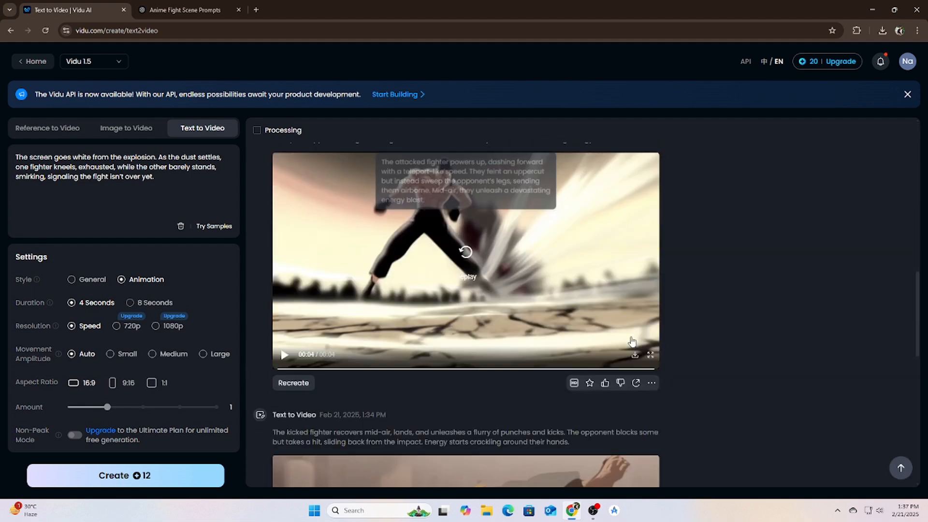
pyautogui.click(466, 261)
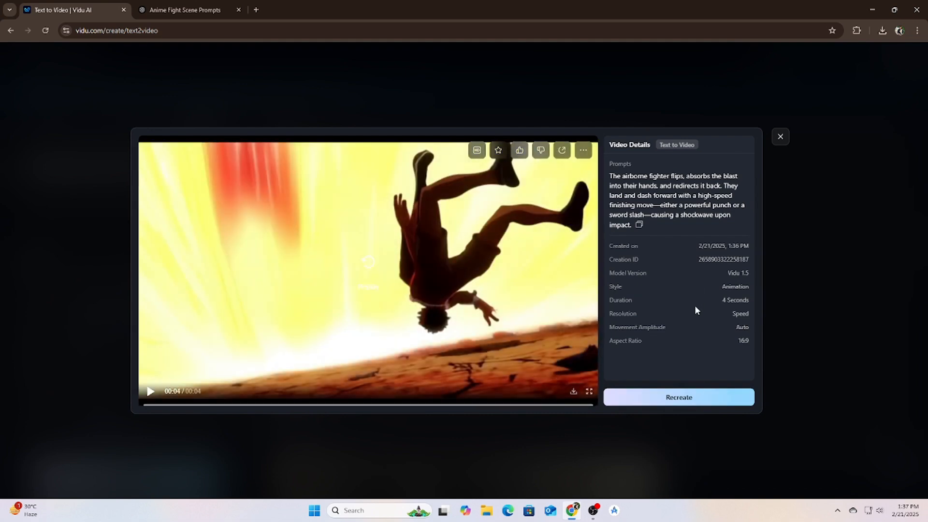
pyautogui.click(150, 391)
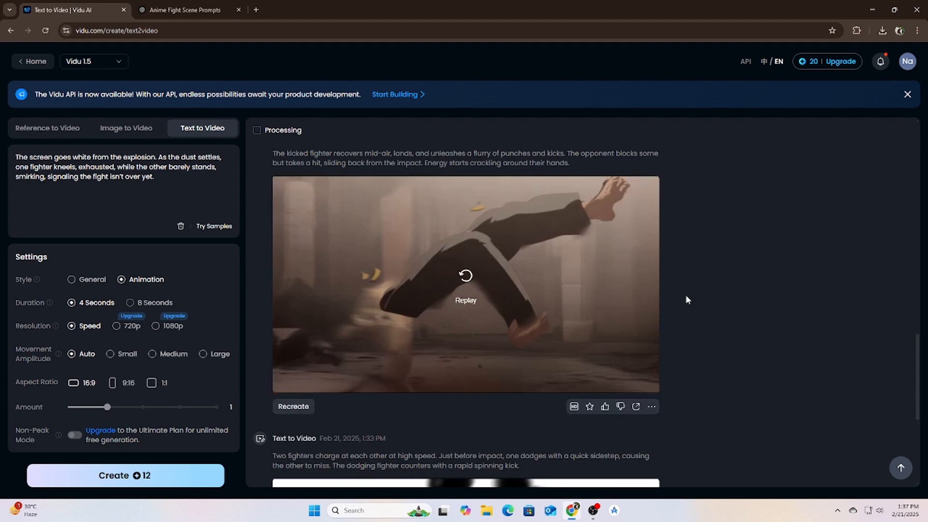
# - Download the Combo Barrage kicked-fighter clip as a second MP4 file
pyautogui.scroll(-3)
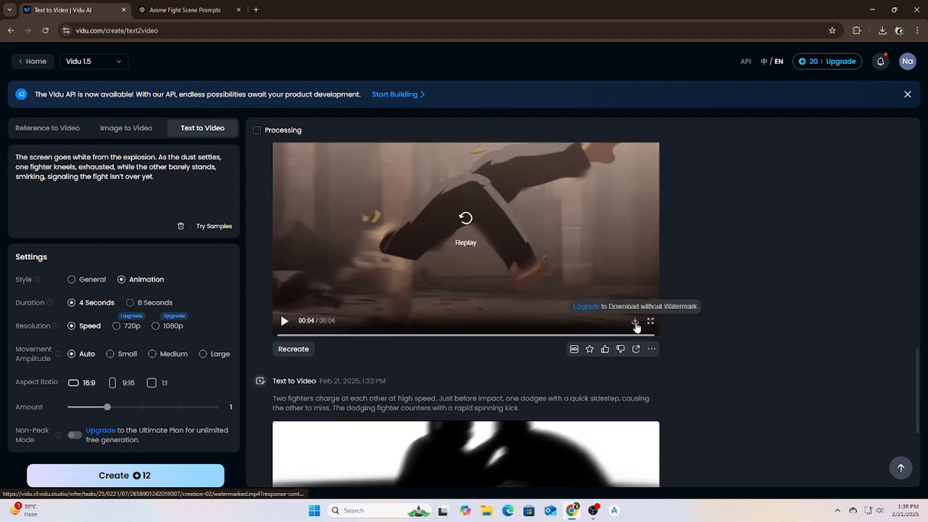
pyautogui.click(635, 320)
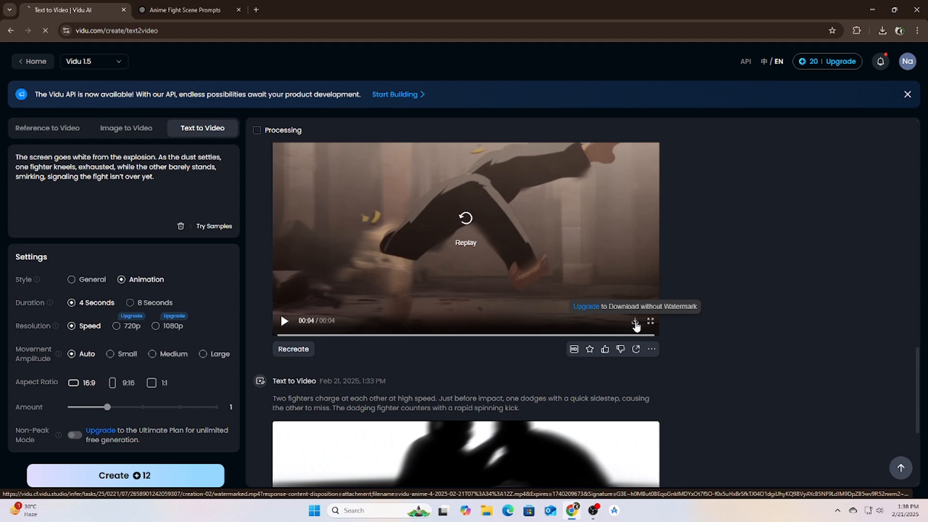
pyautogui.click(634, 321)
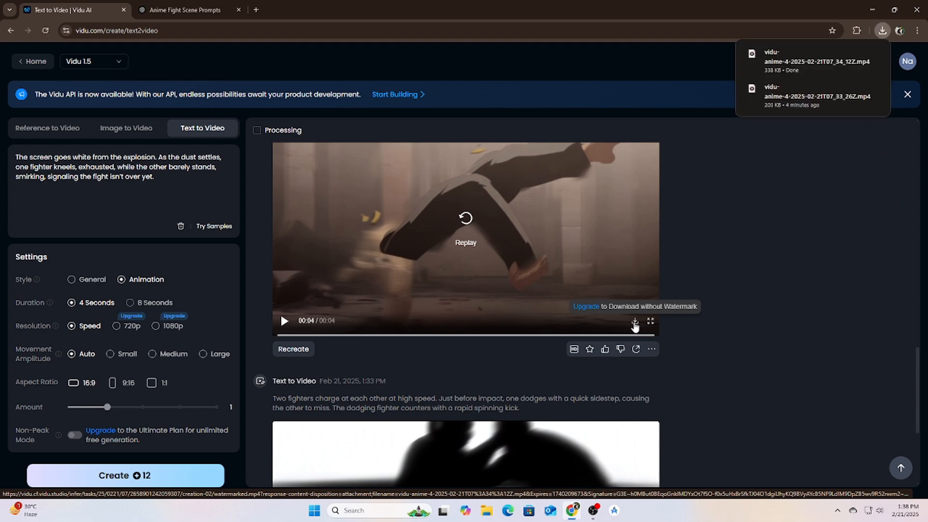
pyautogui.scroll(-3)
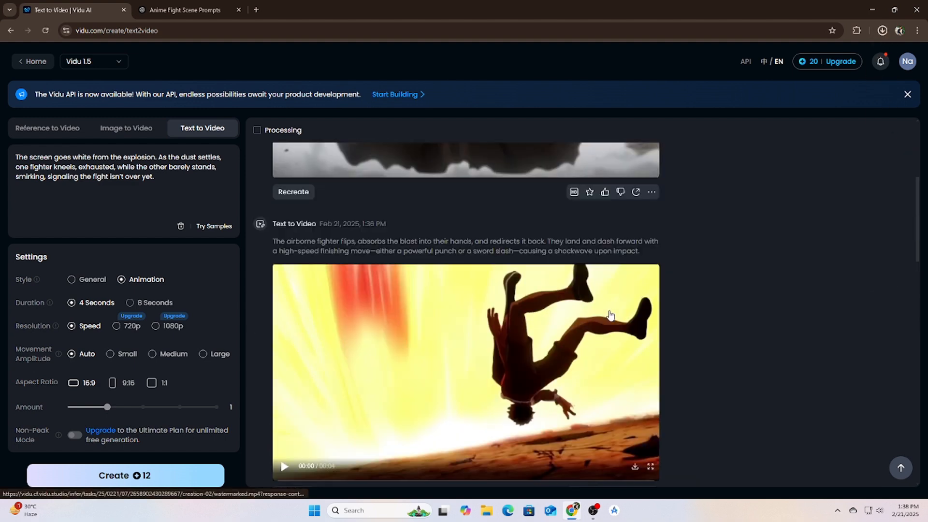
pyautogui.scroll(-3)
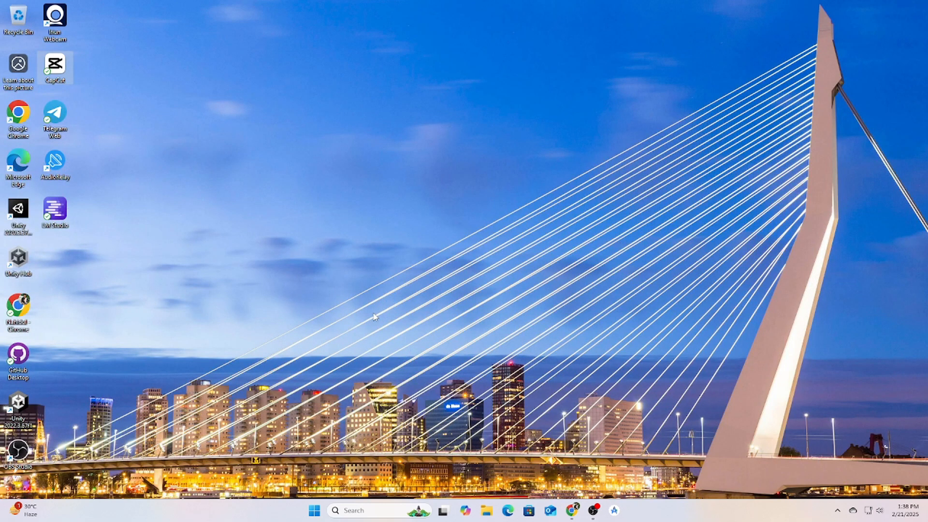
# - Start a new CapCut project and import the five vidu-anime MP4 clips from Downloads
pyautogui.doubleClick(54, 64)
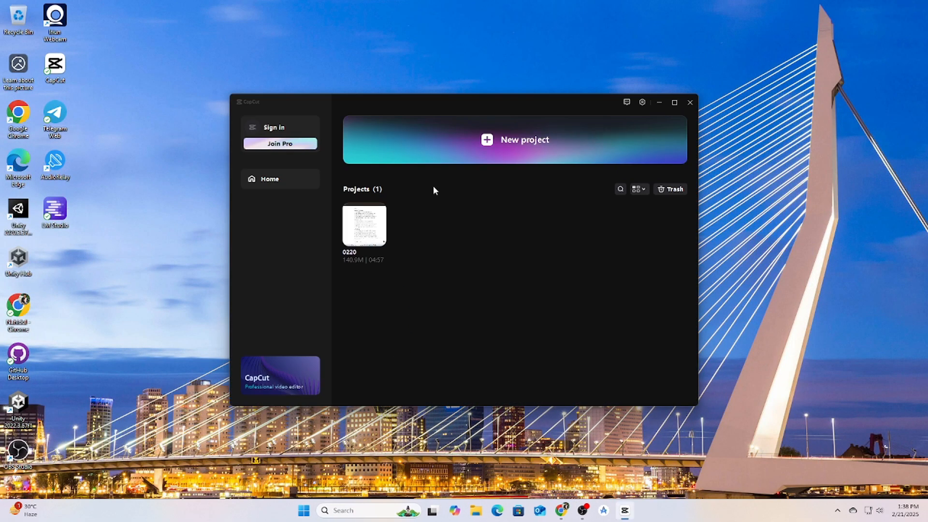
pyautogui.click(522, 140)
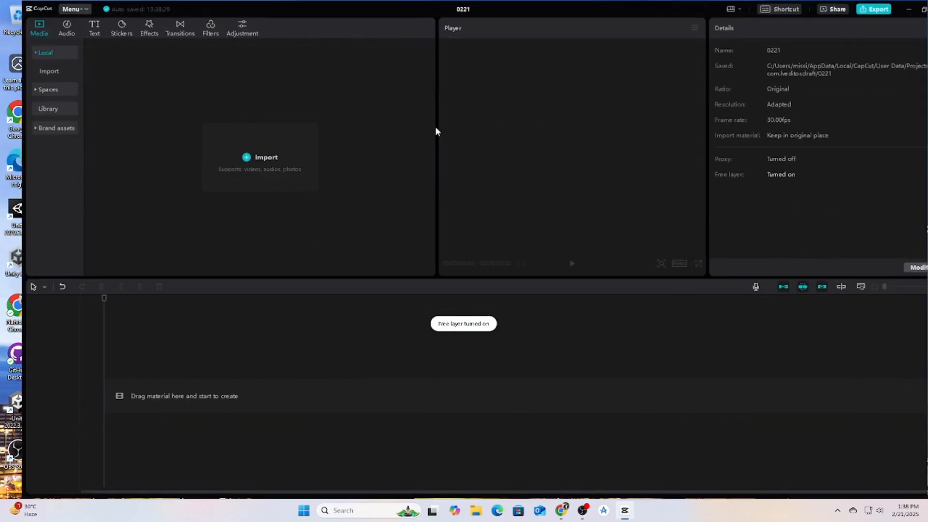
pyautogui.click(266, 156)
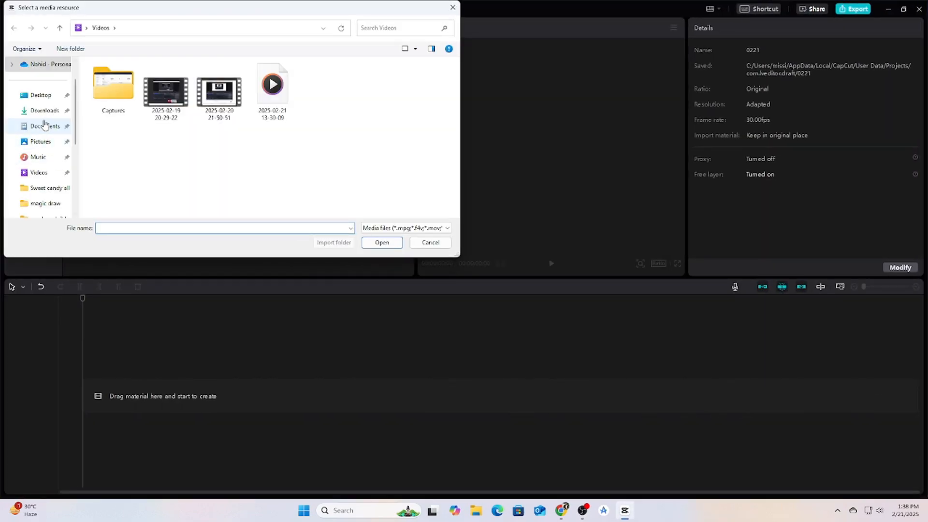
pyautogui.click(44, 111)
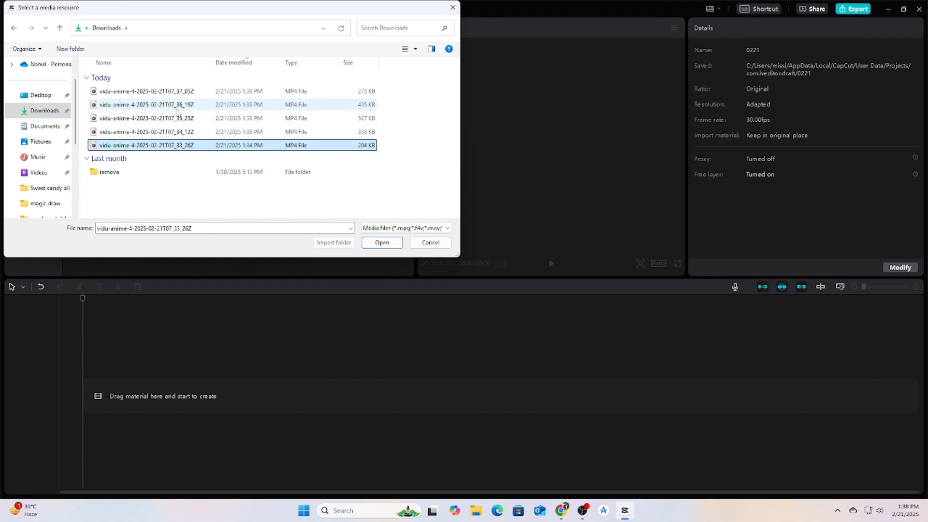
pyautogui.click(145, 90)
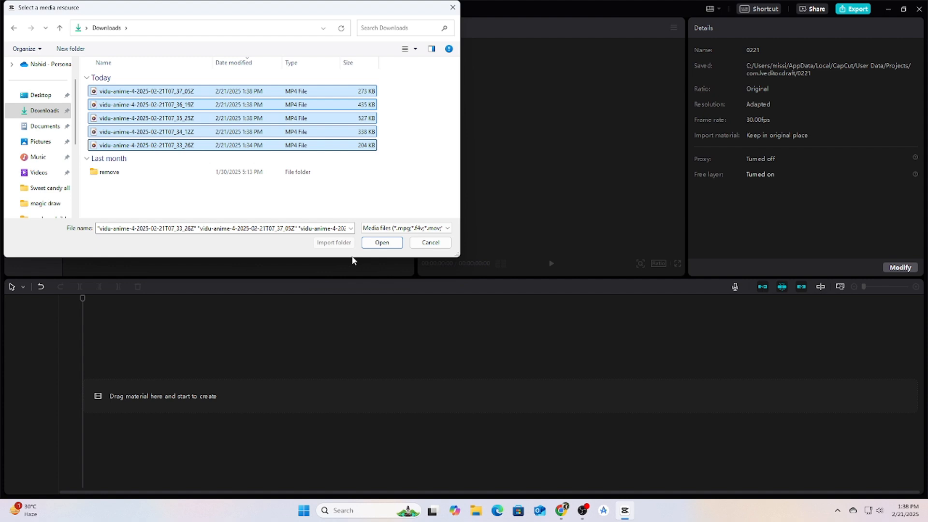
pyautogui.click(381, 242)
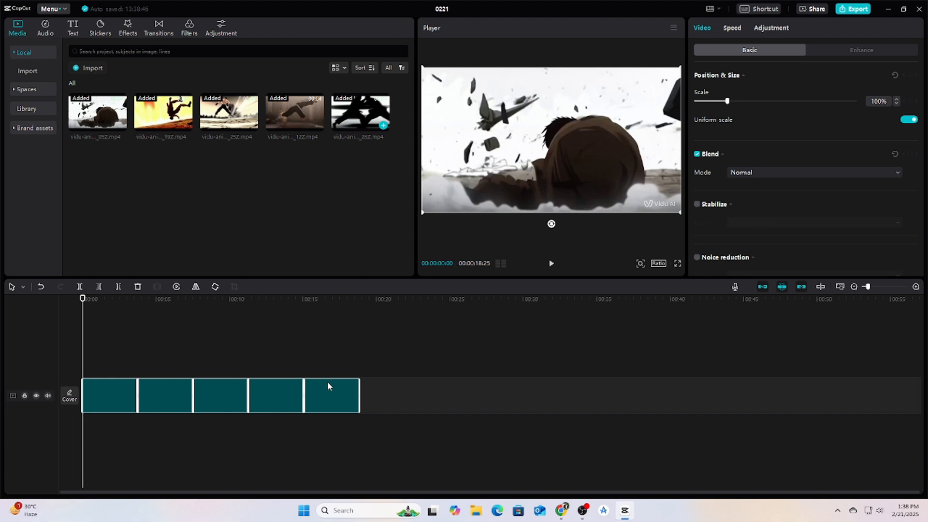
# - Scrub through the first clip, then drag fight clips along the main track into a new order
pyautogui.click(332, 395)
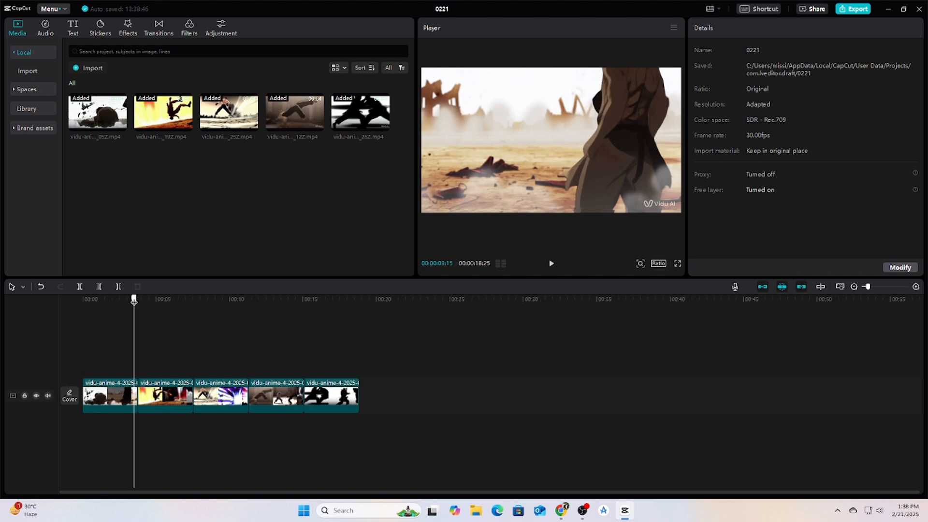
pyautogui.moveTo(134, 299); pyautogui.dragTo(117, 299)
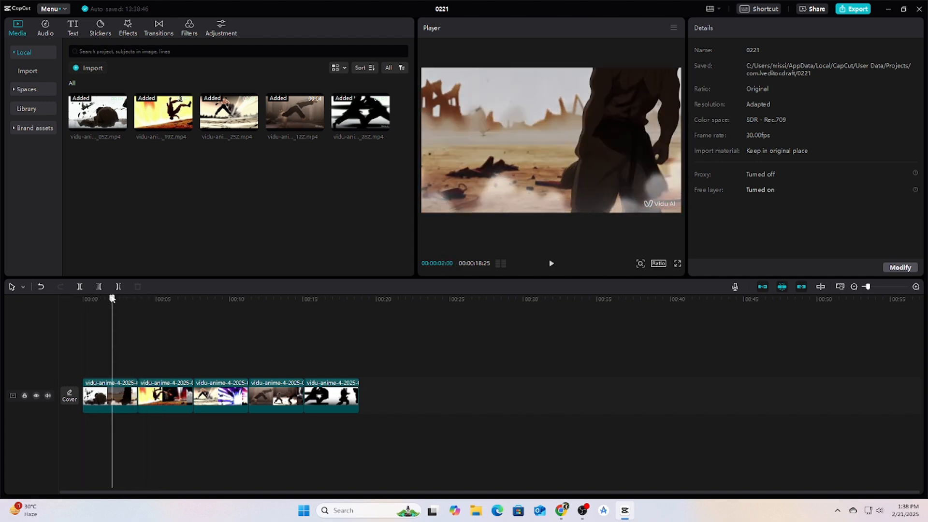
pyautogui.click(209, 298)
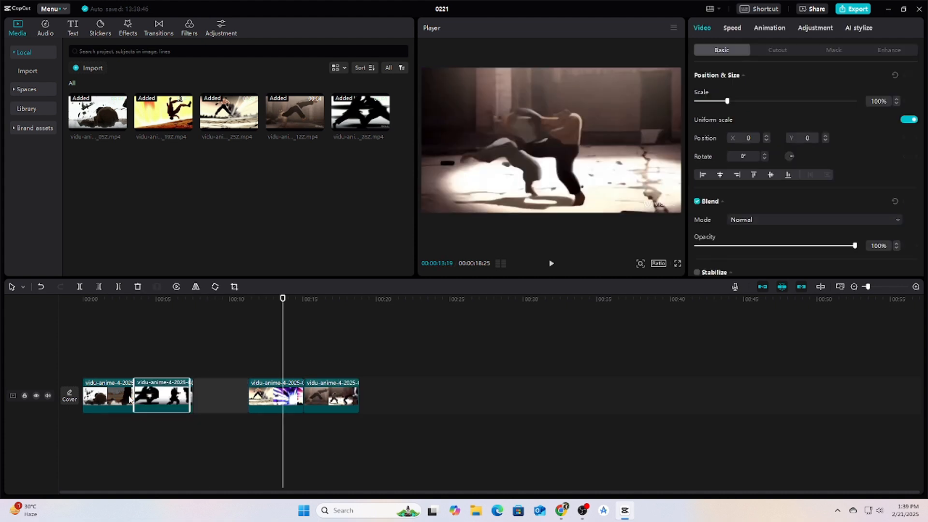
pyautogui.click(211, 395)
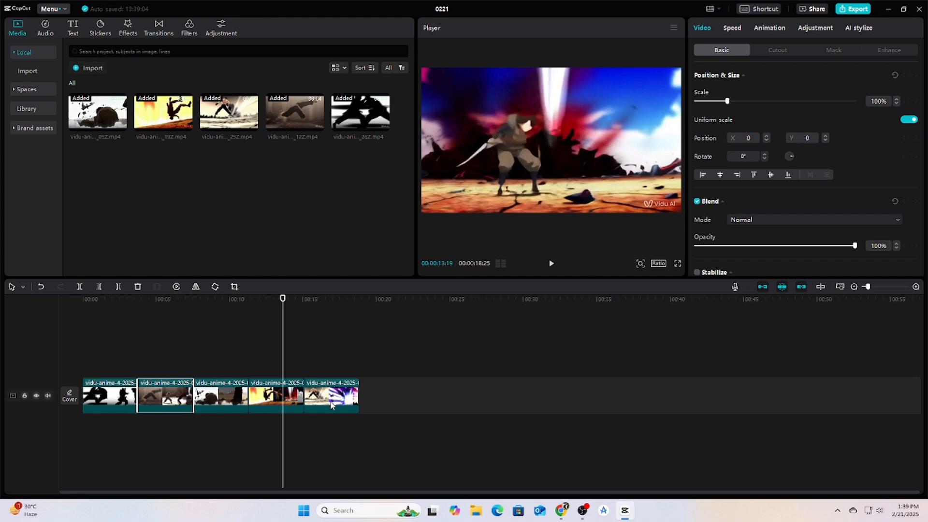
pyautogui.click(220, 396)
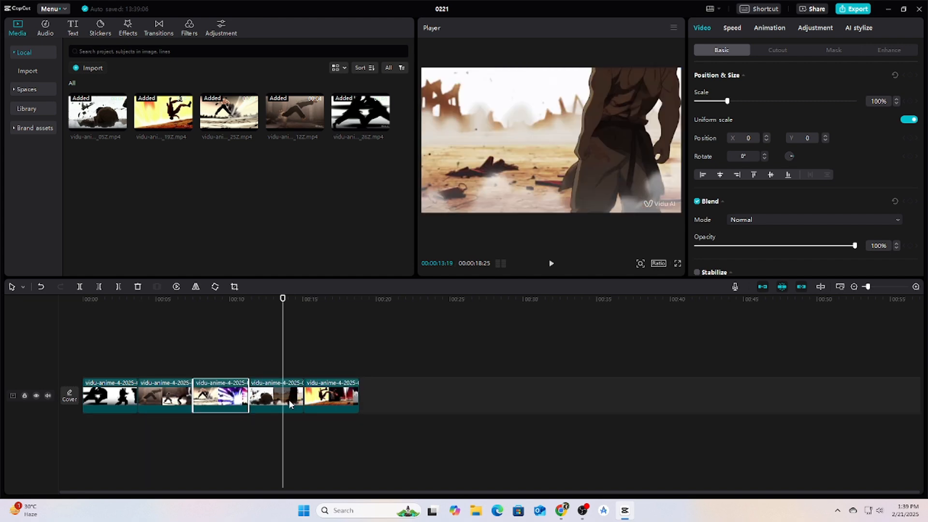